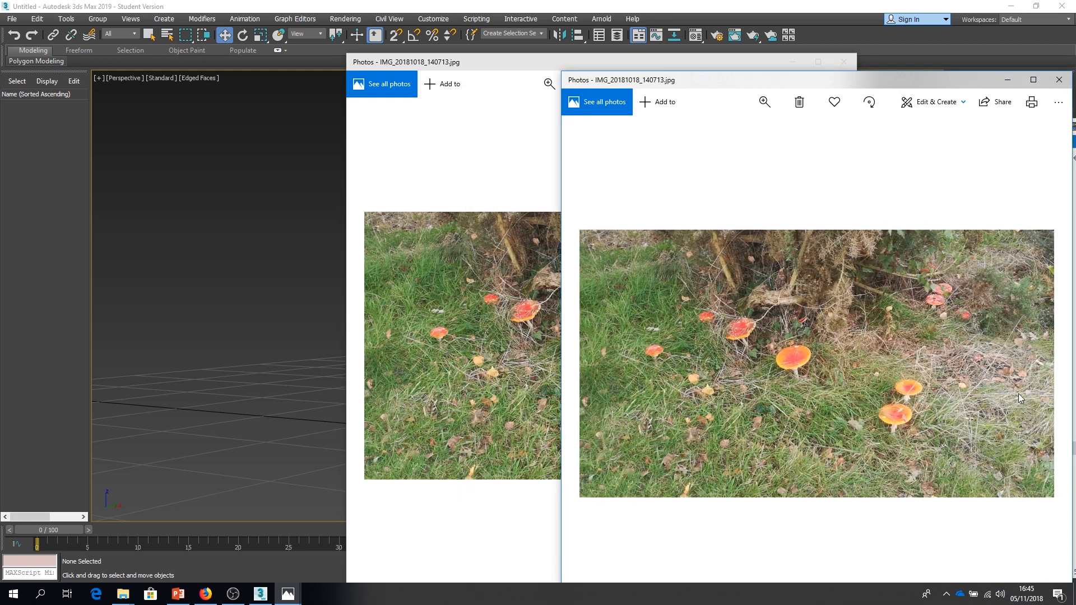
Step: Browse the mushroom reference photos forward to the grey bracket fungus, then leave Photos
{"action": "left_click", "coordinate": [1044, 364]}
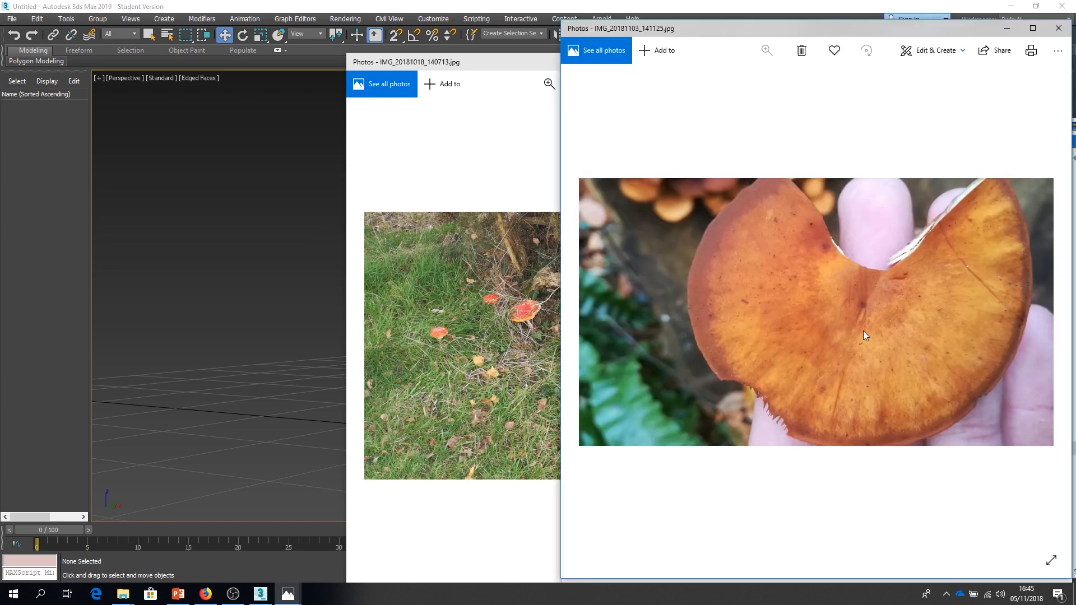
{"action": "mouse_move", "coordinate": [577, 322]}
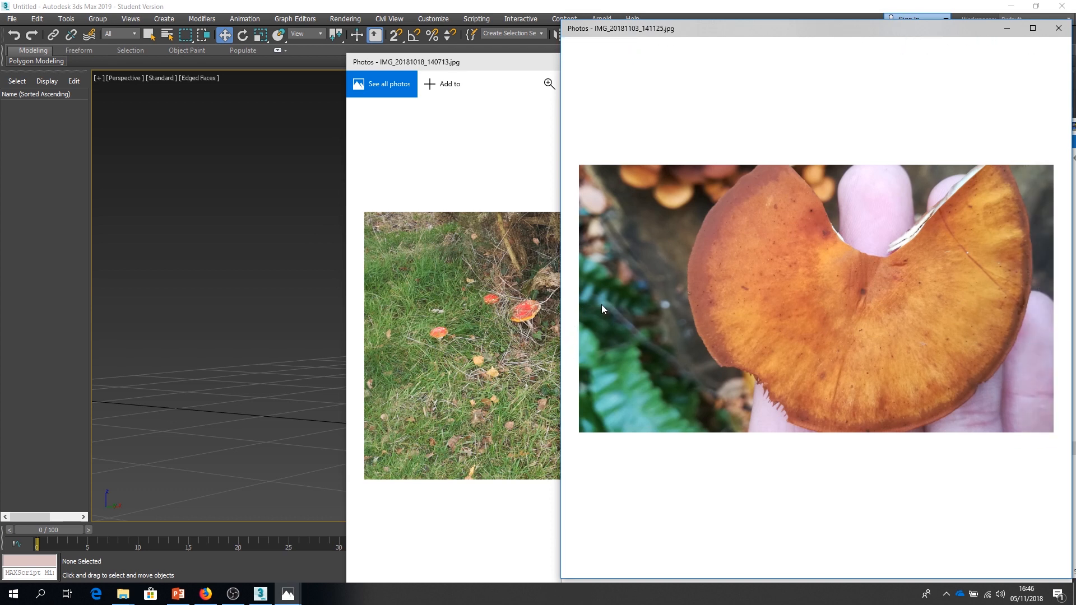
{"action": "left_click", "coordinate": [1043, 298]}
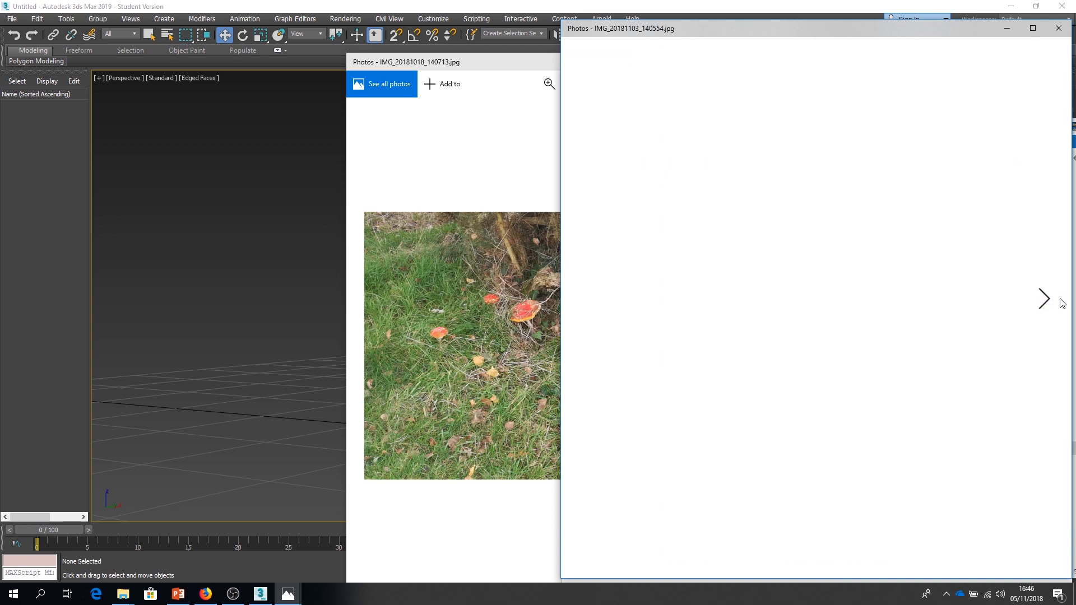
{"action": "left_click", "coordinate": [1044, 299]}
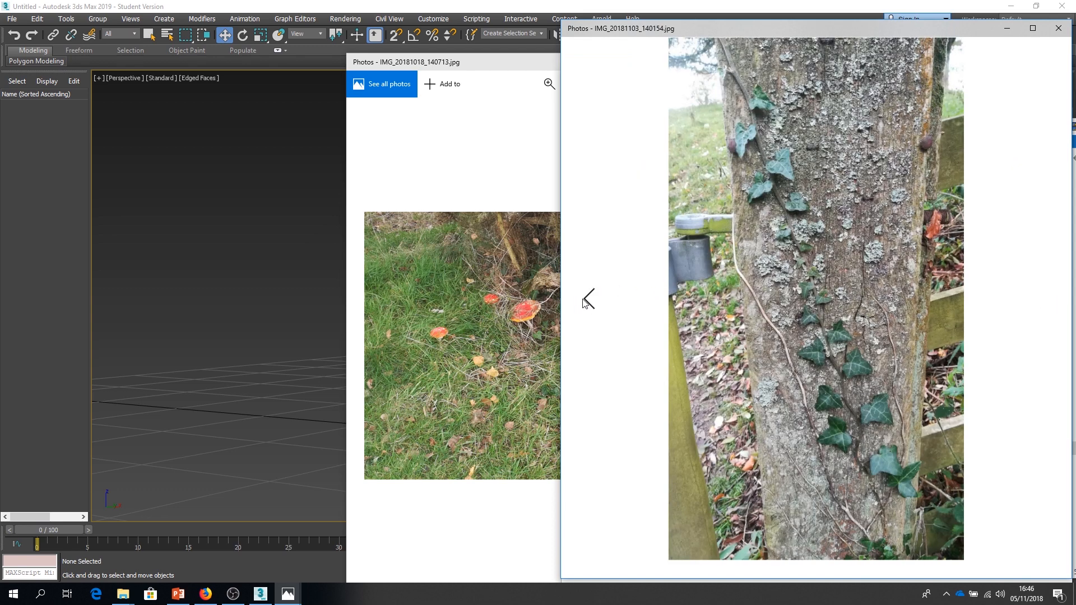
{"action": "left_click", "coordinate": [588, 300]}
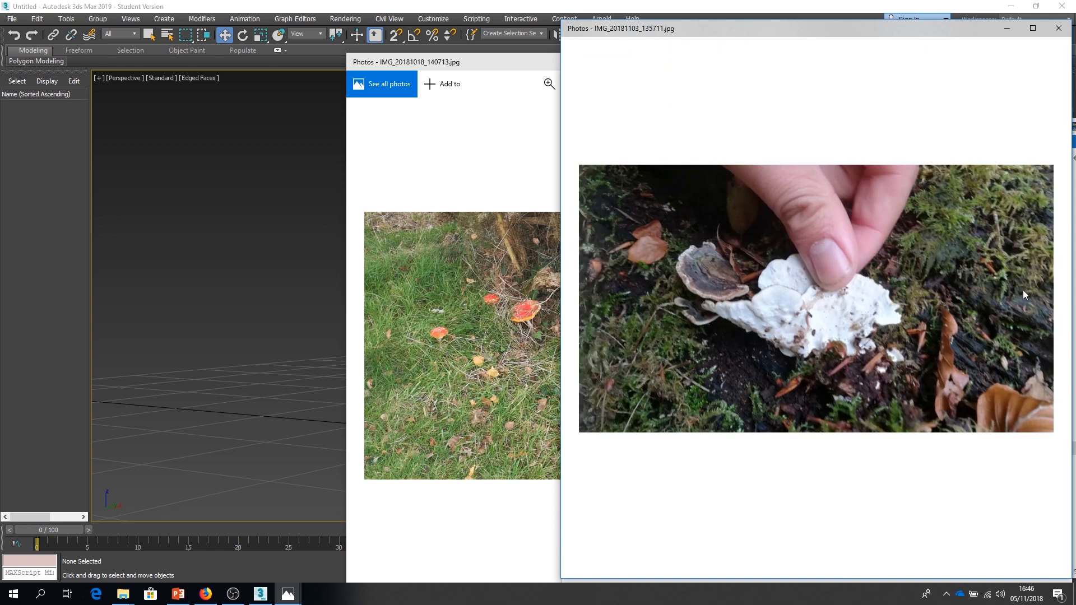
{"action": "left_click", "coordinate": [588, 298]}
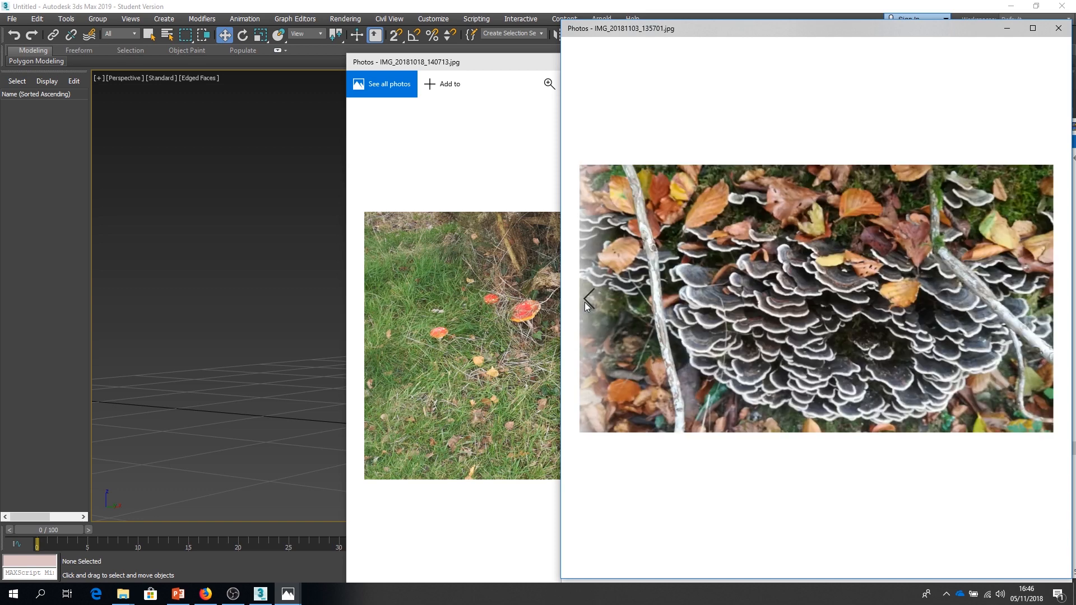
{"action": "mouse_move", "coordinate": [805, 336]}
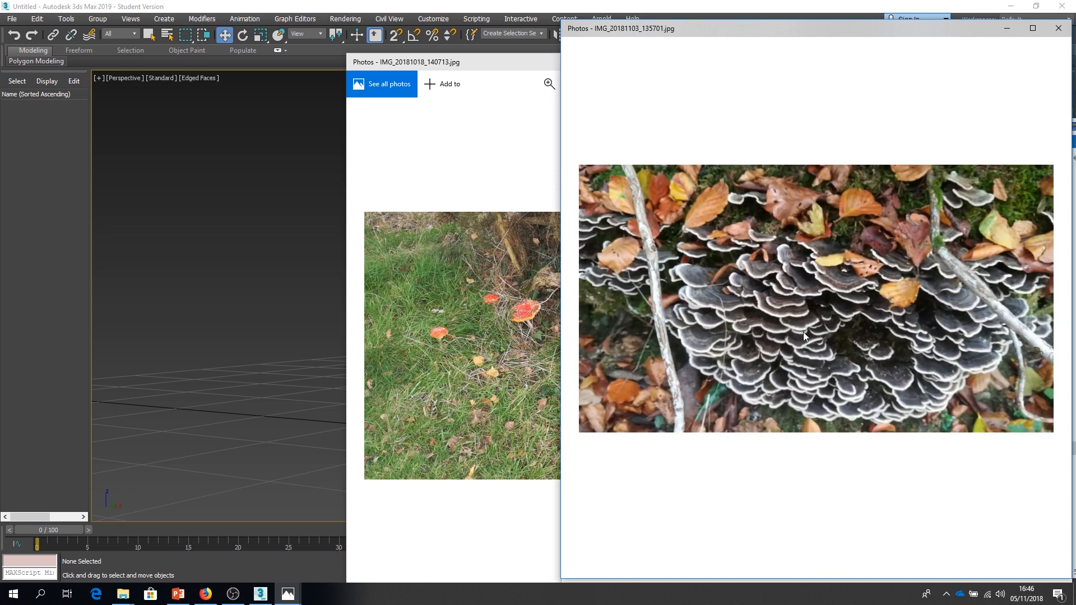
{"action": "mouse_move", "coordinate": [1060, 316]}
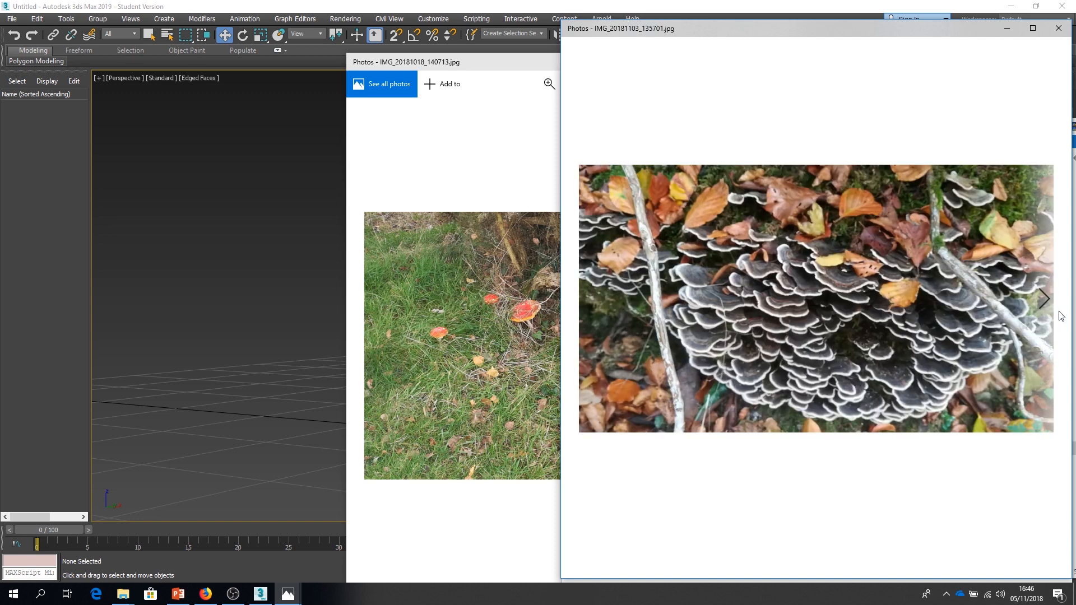
{"action": "left_click", "coordinate": [1058, 28]}
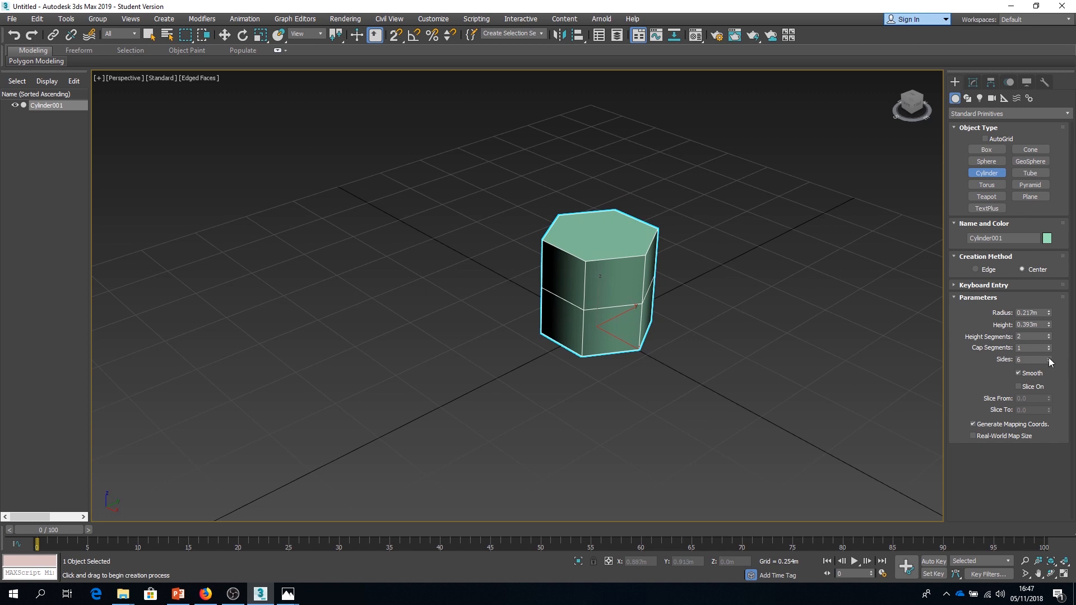
Step: Raise the cylinder to ten sides and convert it to an Editable Poly
{"action": "left_click", "coordinate": [1048, 357]}
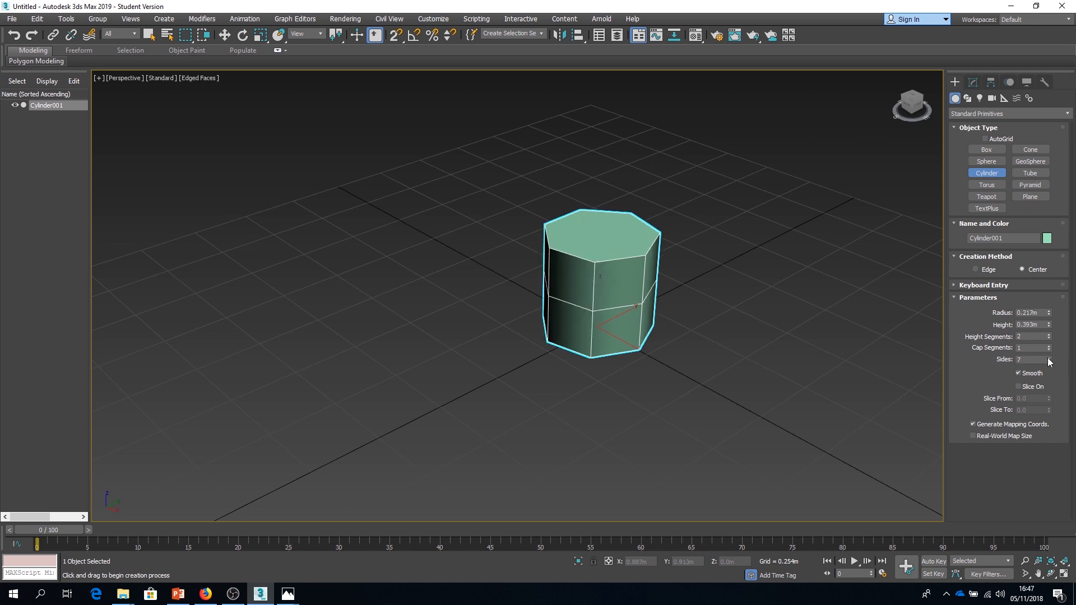
{"action": "left_click", "coordinate": [1048, 358]}
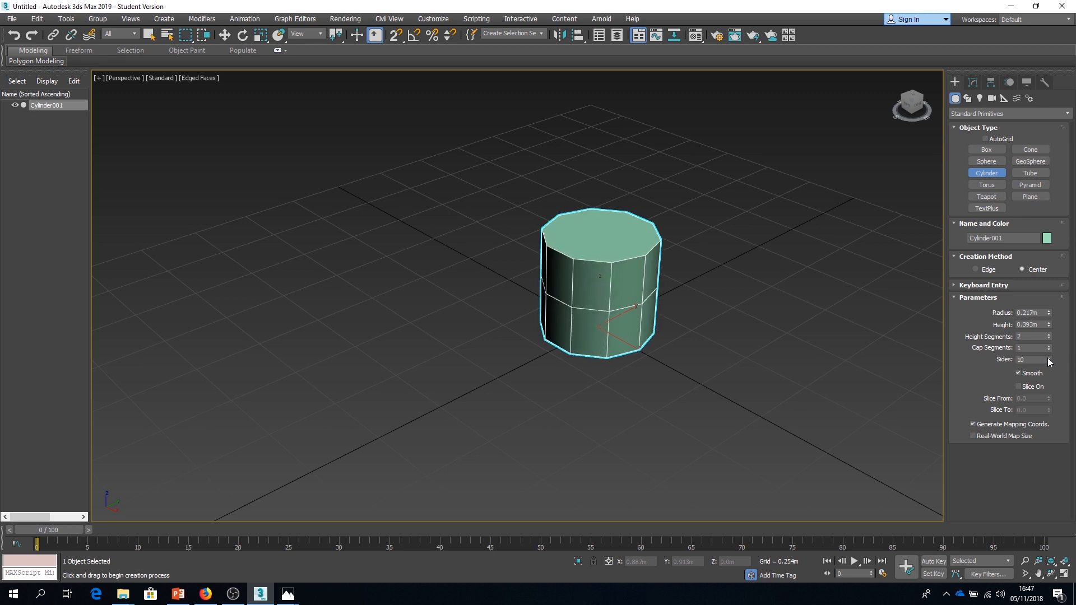
{"action": "left_click", "coordinate": [972, 82]}
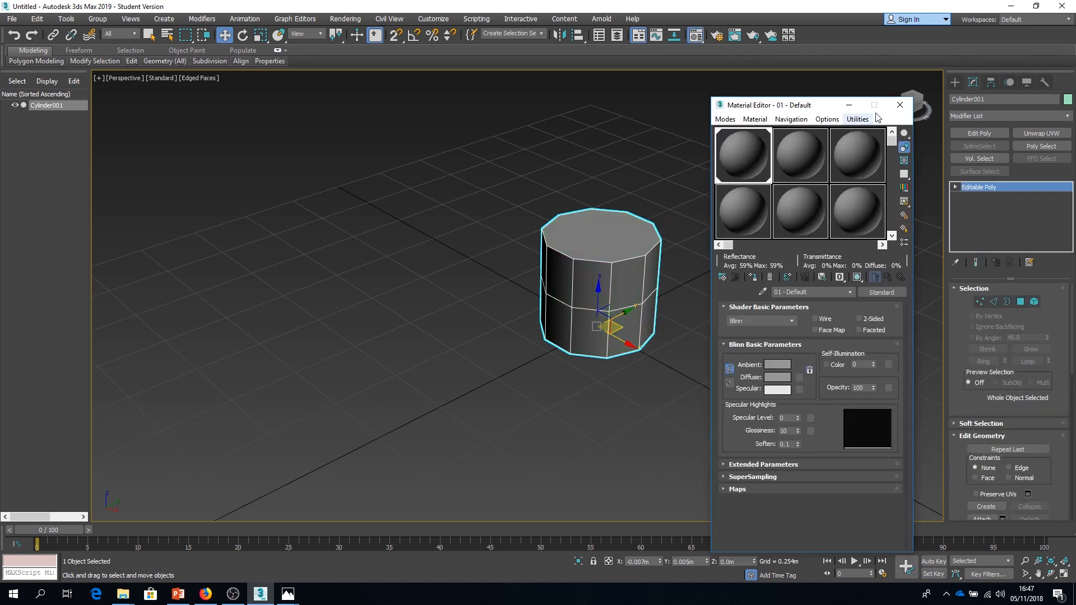
Step: Close the Material Editor and weld the cylinder's top vertices into one peak
{"action": "left_click", "coordinate": [900, 105]}
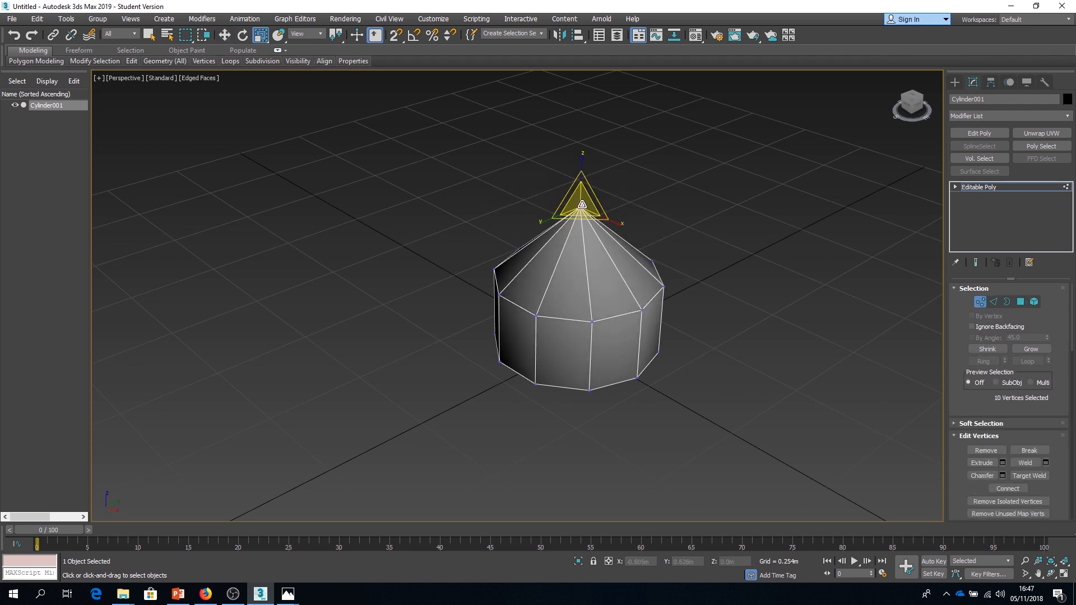
{"action": "left_click", "coordinate": [1025, 462]}
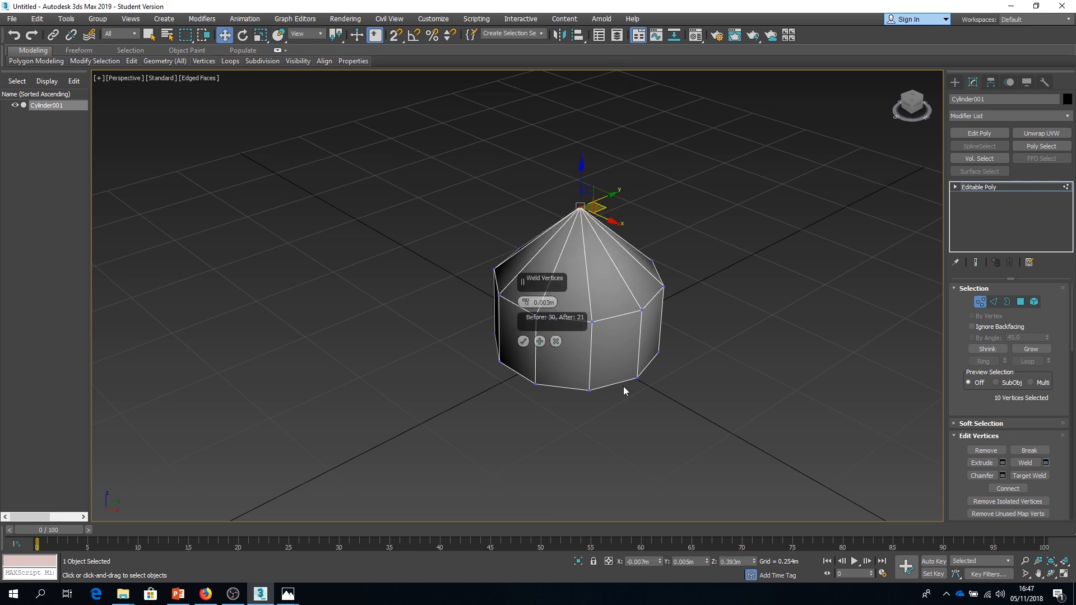
{"action": "left_click", "coordinate": [522, 341]}
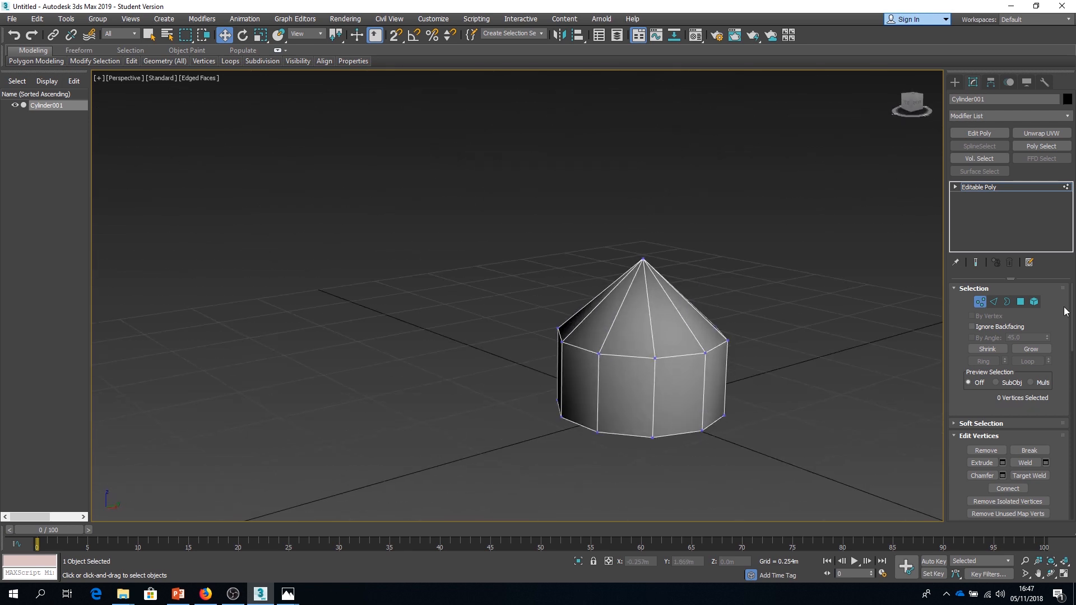
Step: Select the cylinder's base edges and faces and flatten it into a wide cap
{"action": "left_click", "coordinate": [993, 302]}
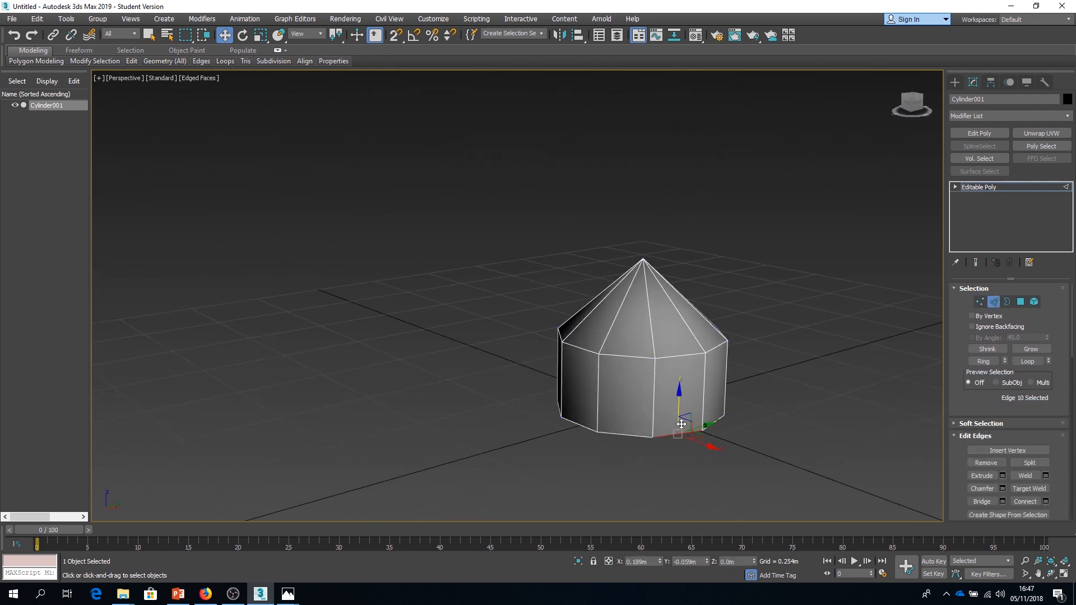
{"action": "left_click", "coordinate": [666, 350]}
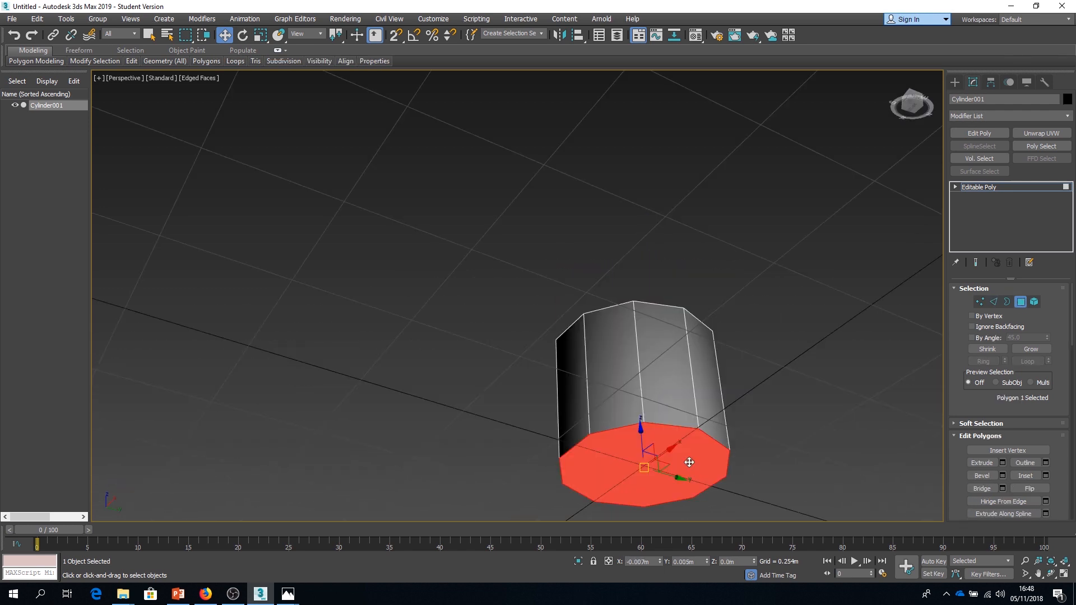
{"action": "left_click", "coordinate": [992, 302]}
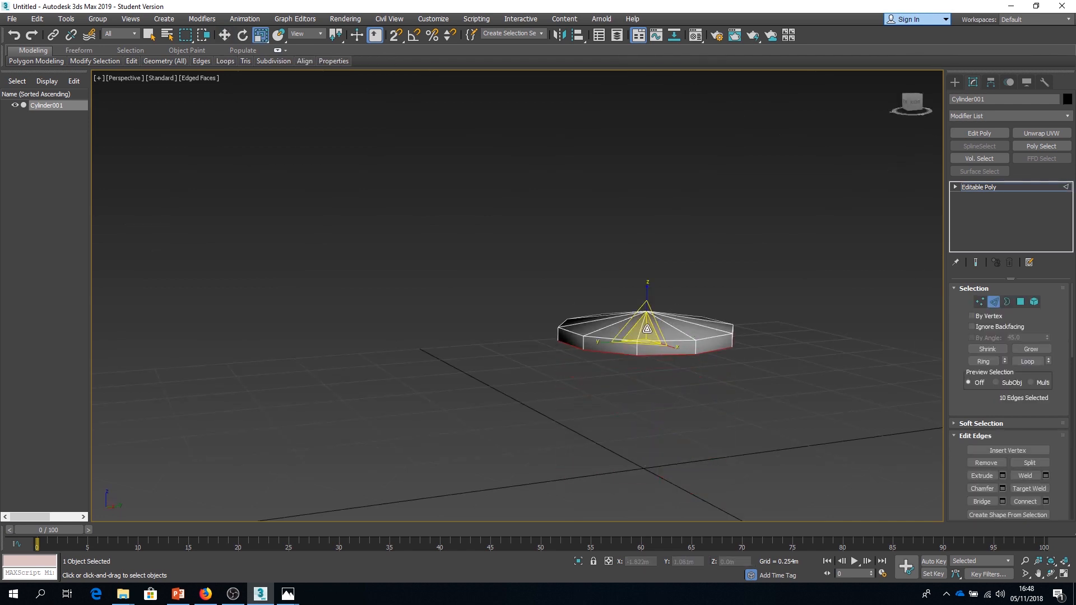
{"action": "left_click", "coordinate": [981, 502]}
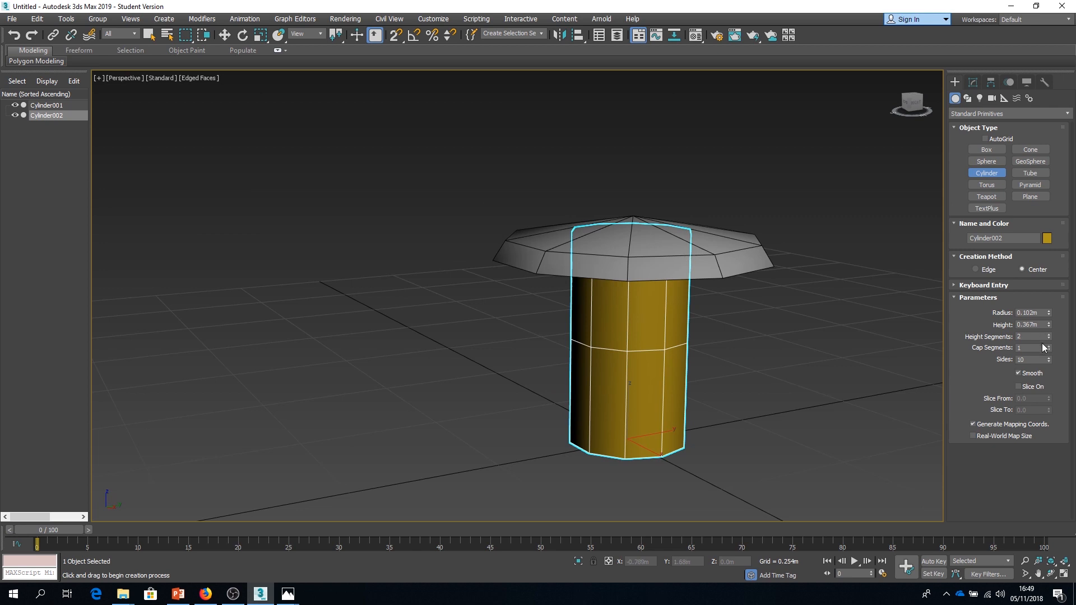
Step: Attach the stem cylinder to the mushroom cap as one object
{"action": "left_click", "coordinate": [260, 35]}
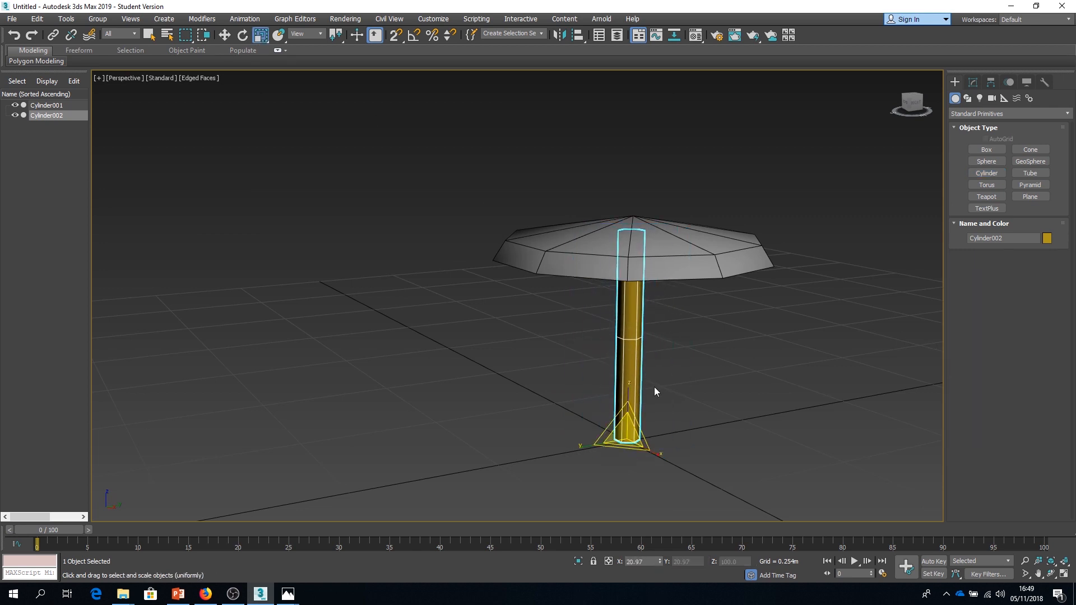
{"action": "left_click", "coordinate": [47, 104]}
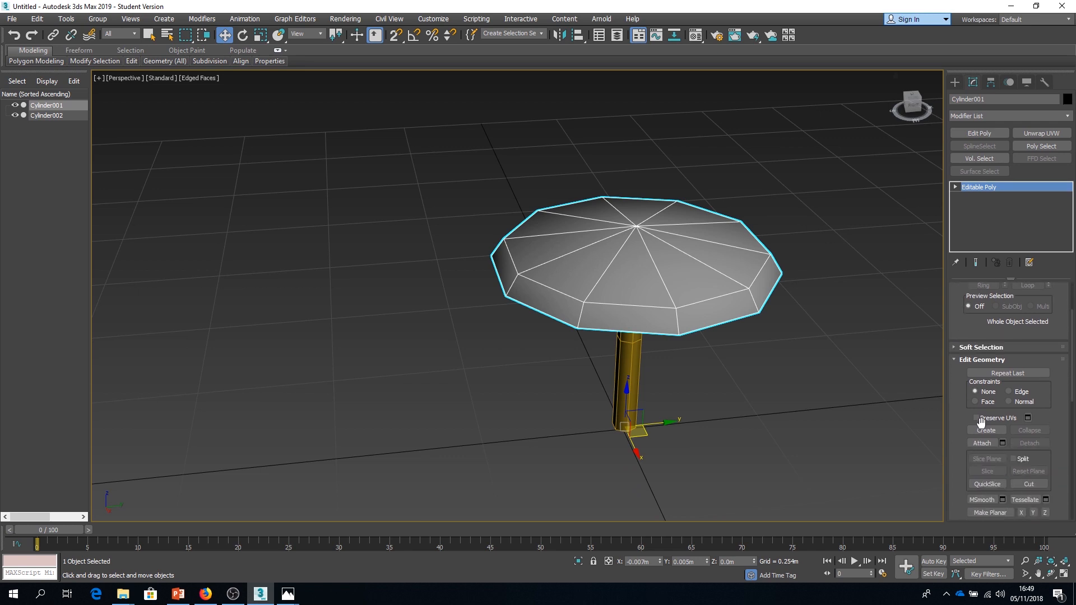
{"action": "left_click", "coordinate": [981, 443]}
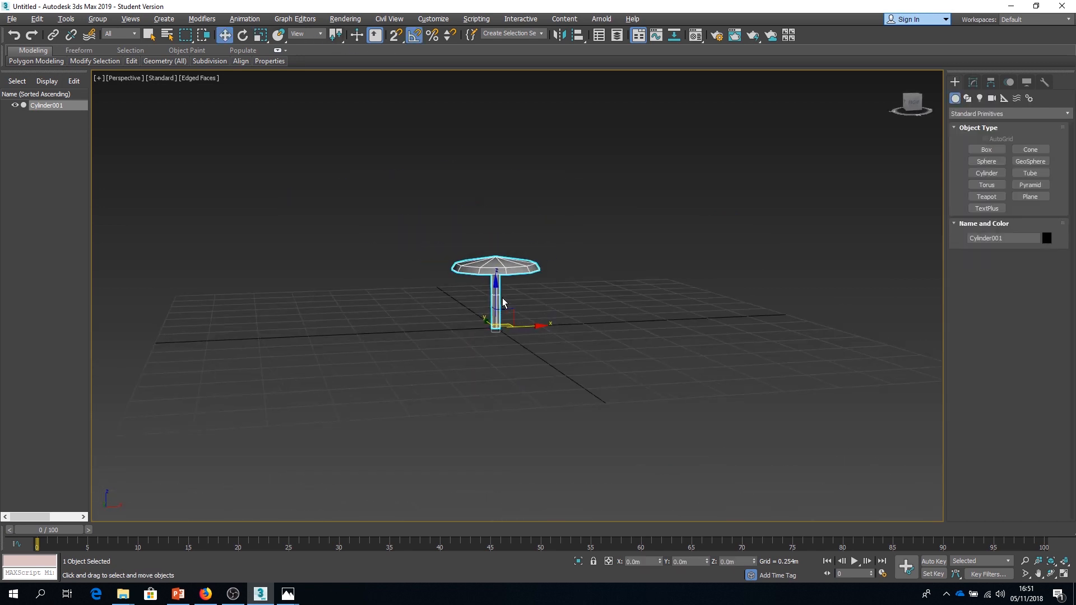
Step: In vertex mode, select the cap's peak vertex and the stem's middle vertex ring
{"action": "left_click", "coordinate": [968, 82]}
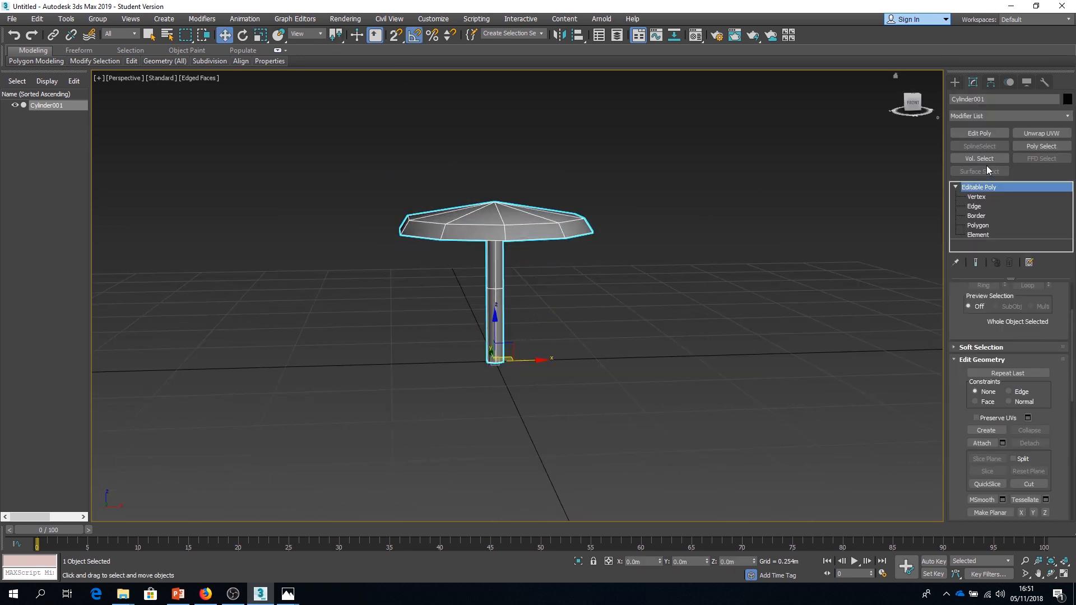
{"action": "left_click", "coordinate": [974, 205]}
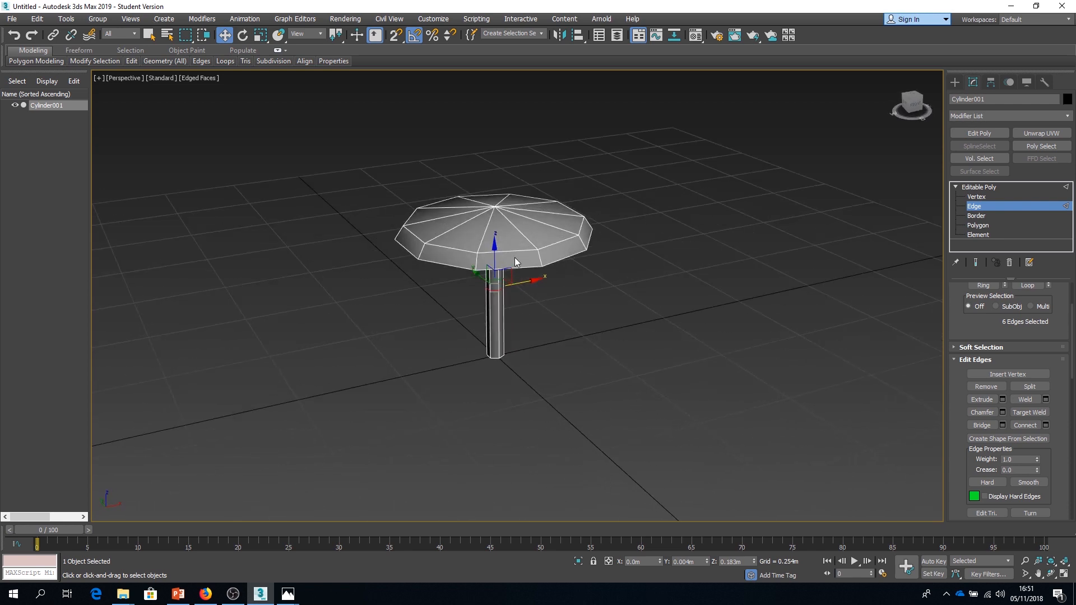
{"action": "left_click", "coordinate": [975, 197]}
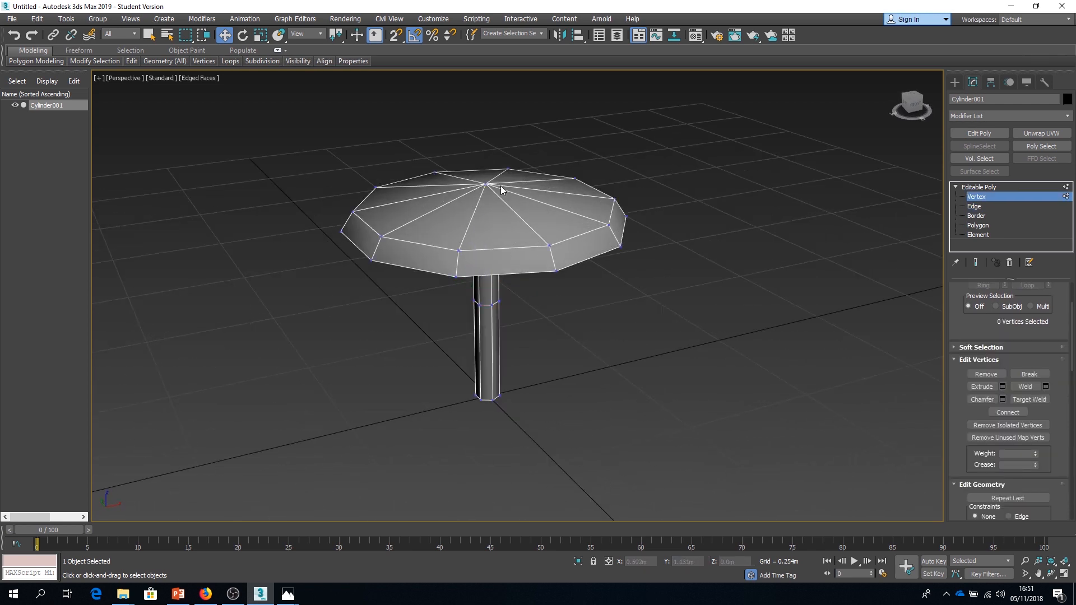
{"action": "left_click", "coordinate": [487, 192]}
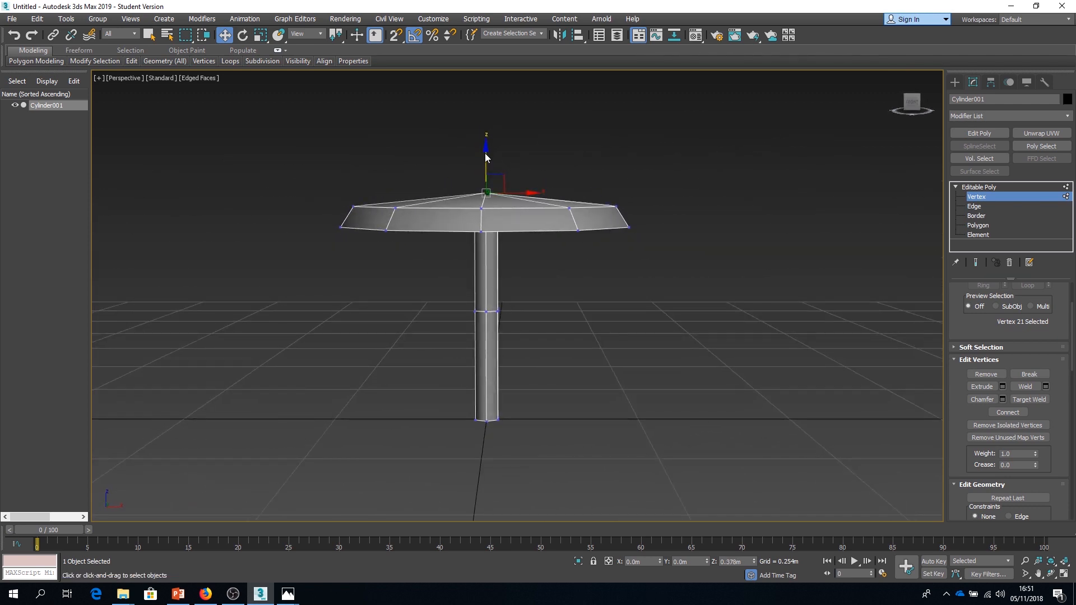
{"action": "mouse_move", "coordinate": [461, 295]}
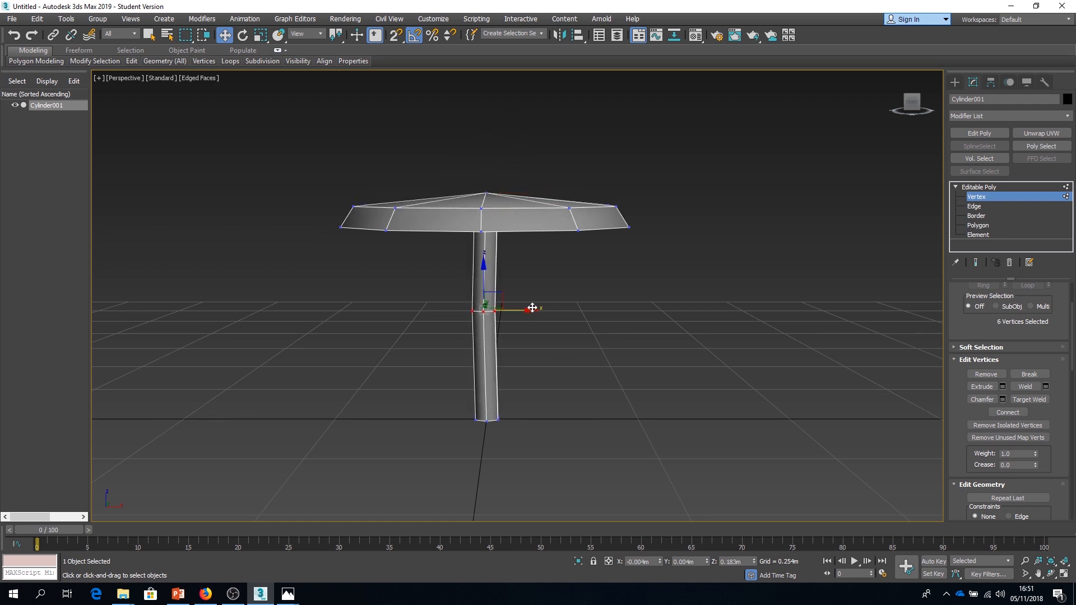
{"action": "left_click", "coordinate": [1040, 134]}
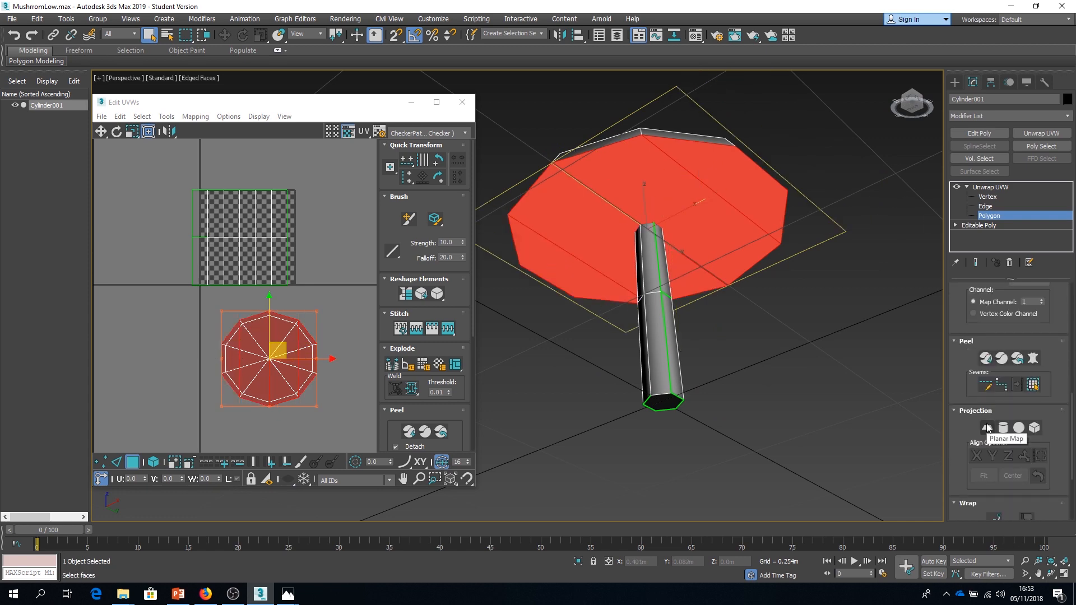
Step: Select the cap's UV faces and move them into the upper texture square
{"action": "left_click", "coordinate": [987, 428]}
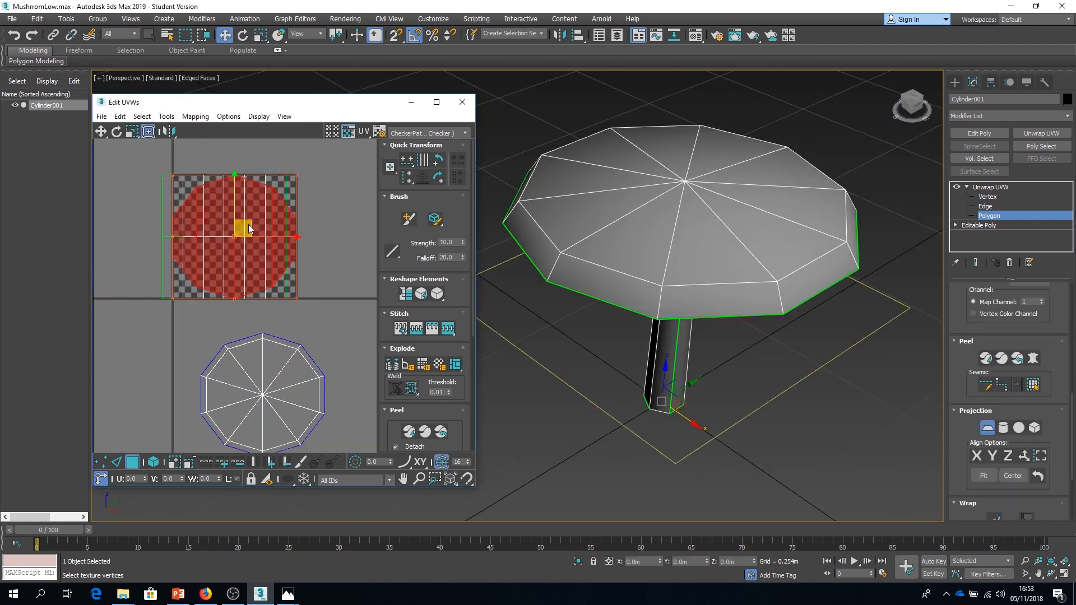
{"action": "left_click_drag", "start_coordinate": [244, 226], "coordinate": [278, 245]}
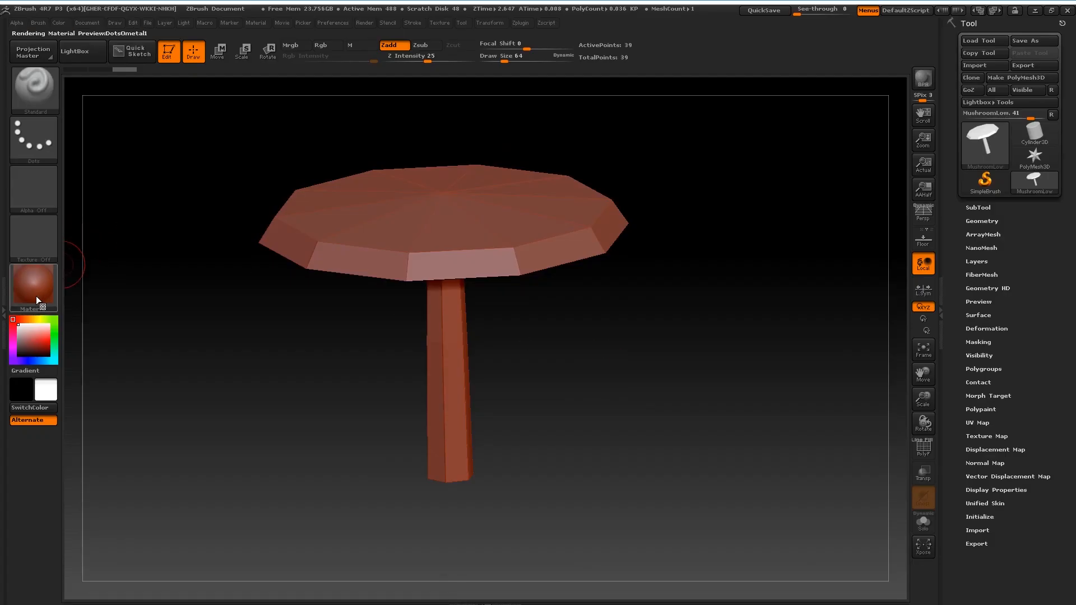
Step: Apply MatCap Gray, show PolyF, and subdivide with Smt off to ~549,634 points
{"action": "left_click", "coordinate": [33, 286]}
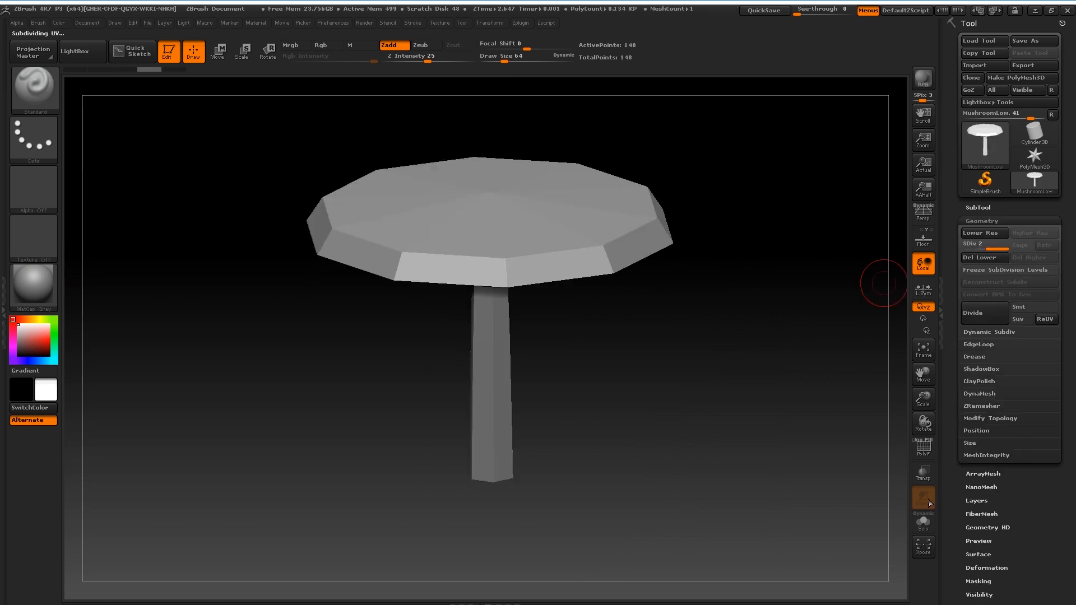
{"action": "left_click", "coordinate": [923, 447]}
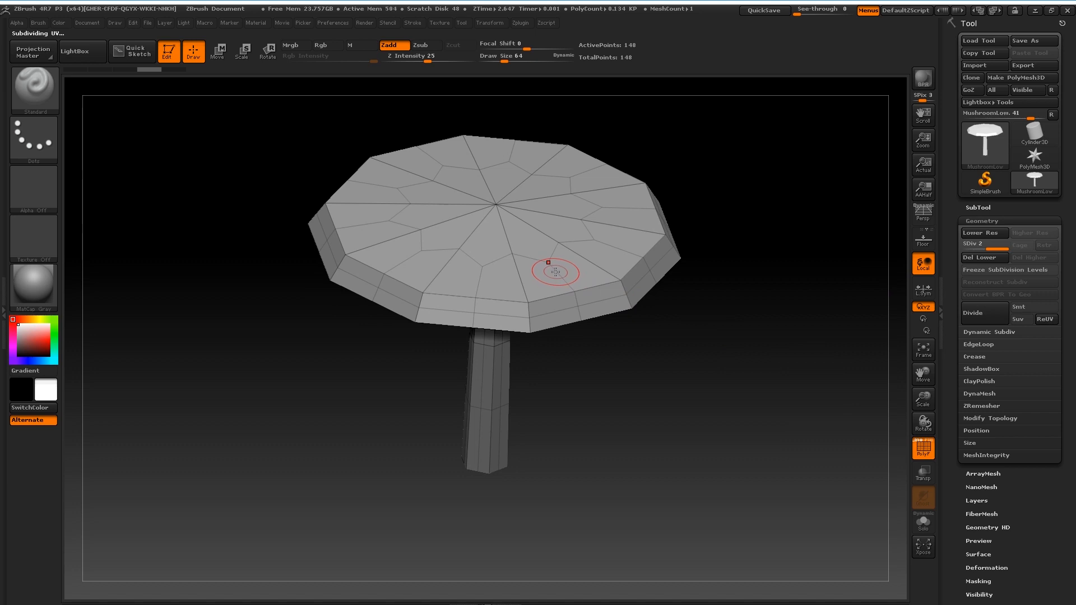
{"action": "mouse_move", "coordinate": [483, 263]}
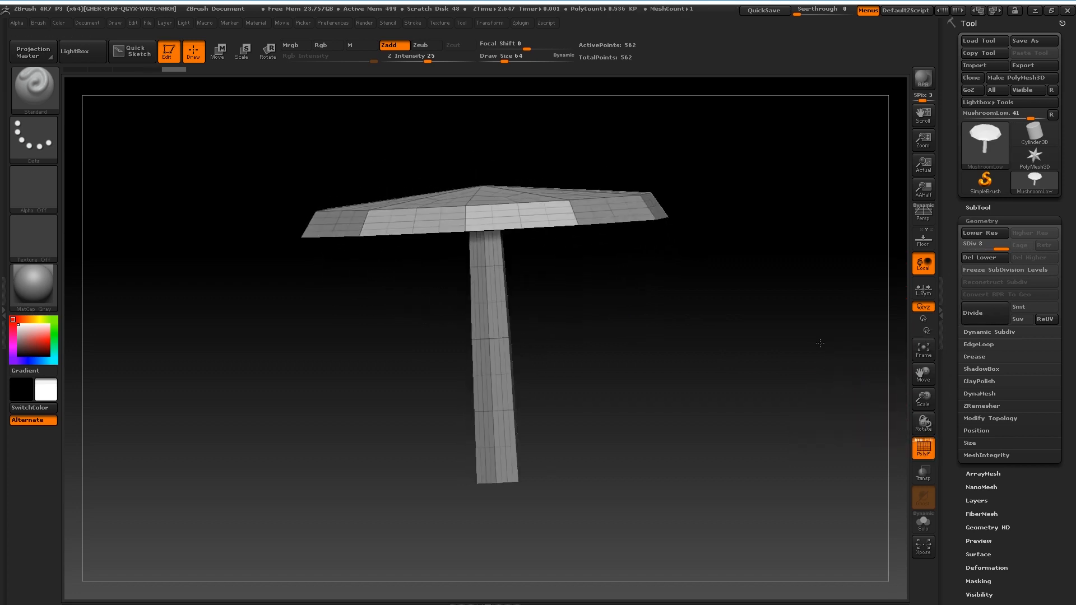
{"action": "left_click", "coordinate": [984, 313]}
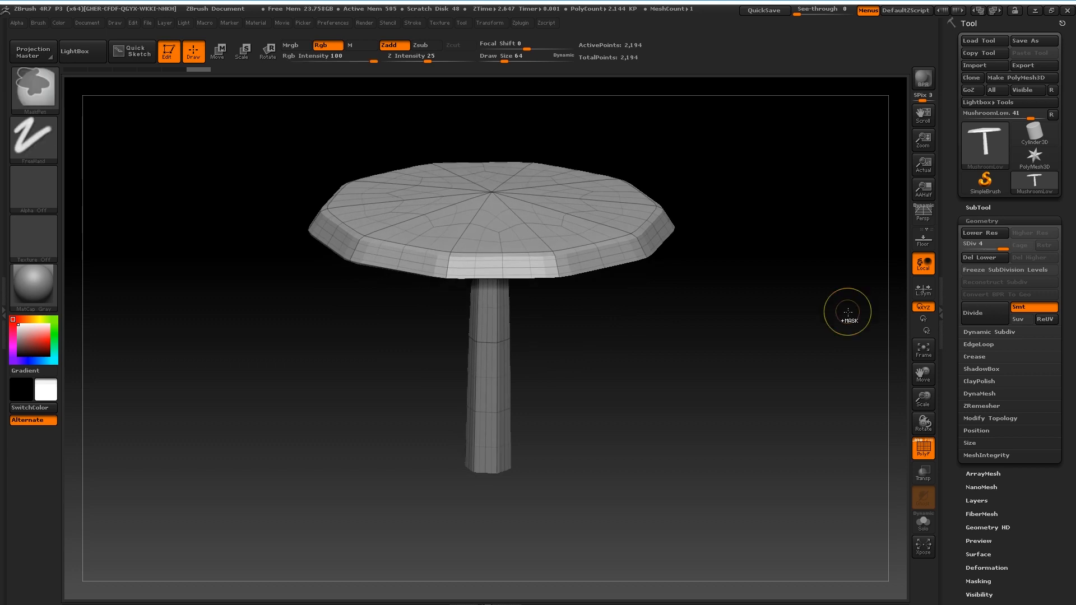
{"action": "left_click", "coordinate": [982, 233]}
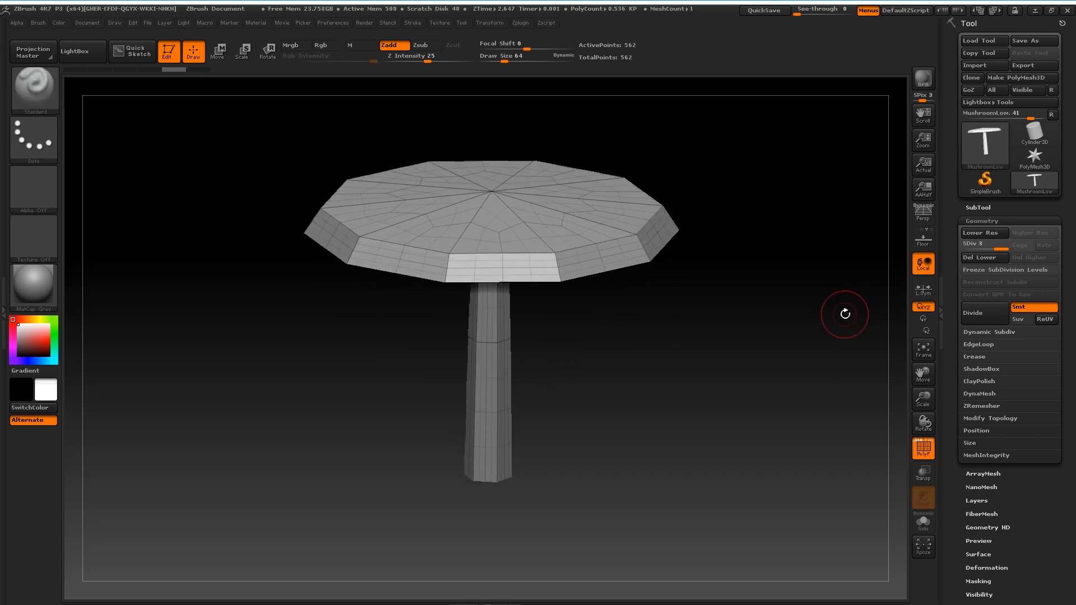
{"action": "mouse_move", "coordinate": [1033, 306]}
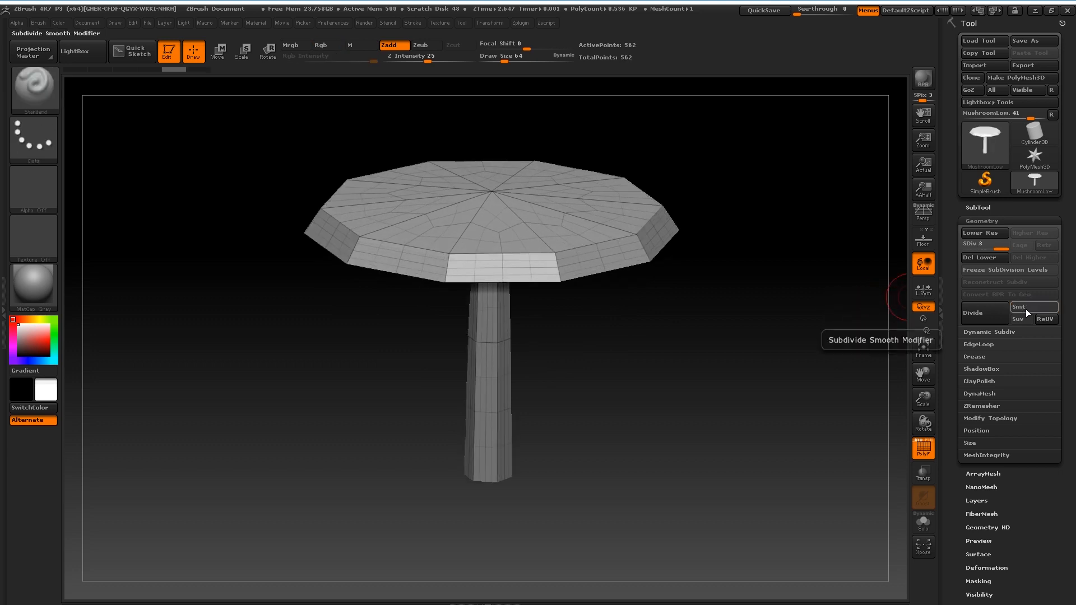
{"action": "left_click", "coordinate": [983, 313]}
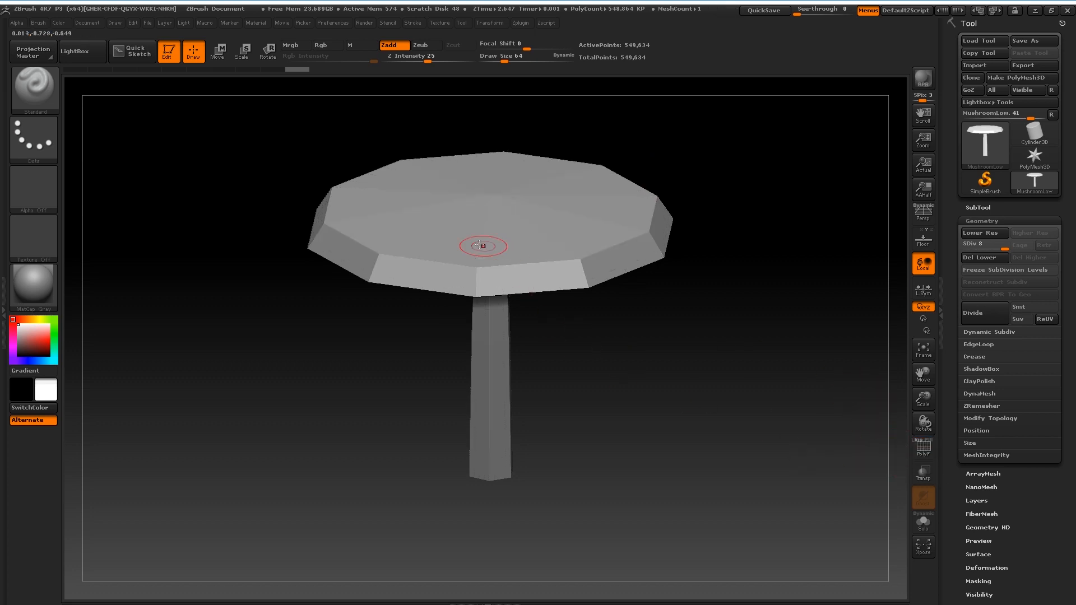
{"action": "mouse_move", "coordinate": [511, 266]}
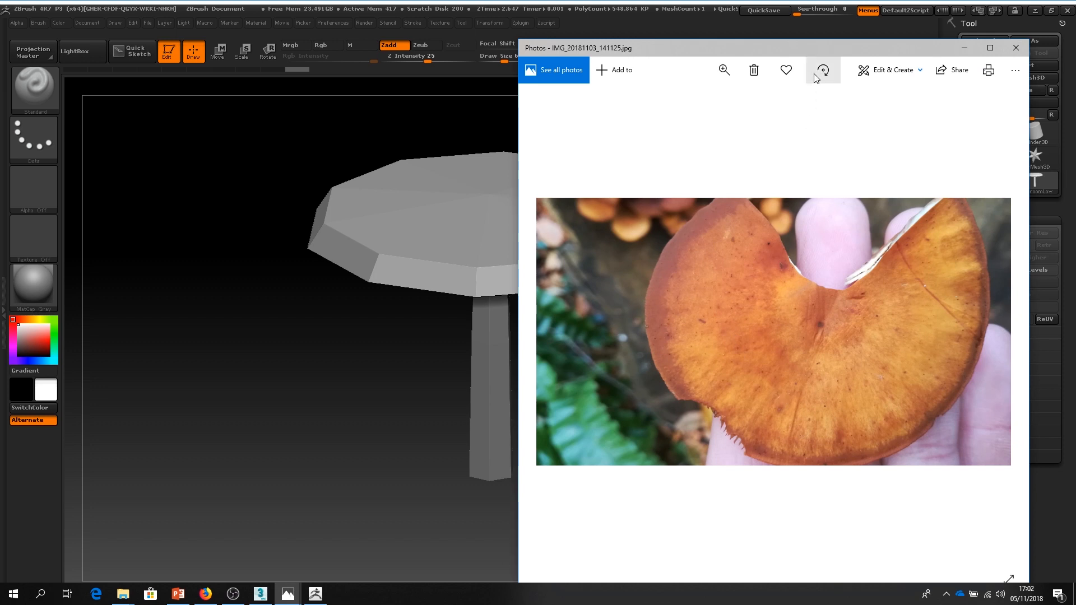
{"action": "mouse_move", "coordinate": [656, 291]}
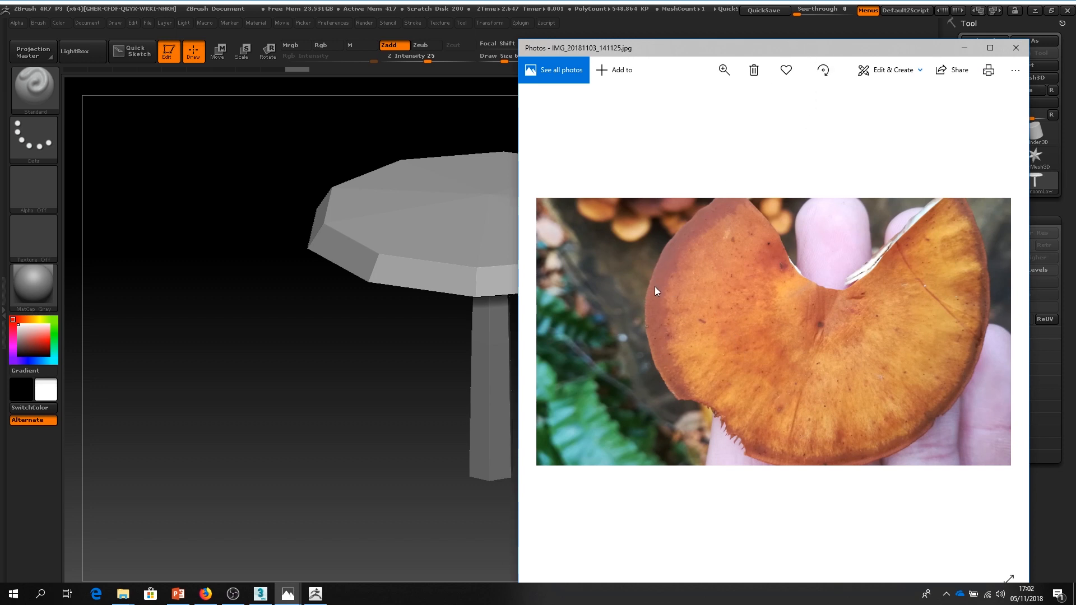
{"action": "mouse_move", "coordinate": [736, 441]}
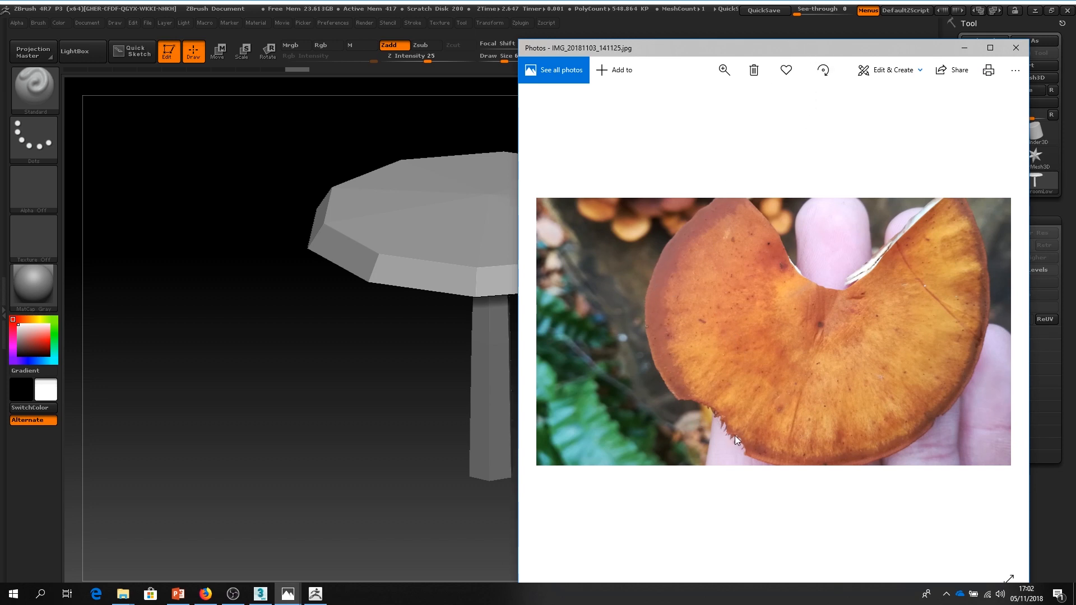
{"action": "mouse_move", "coordinate": [982, 308]}
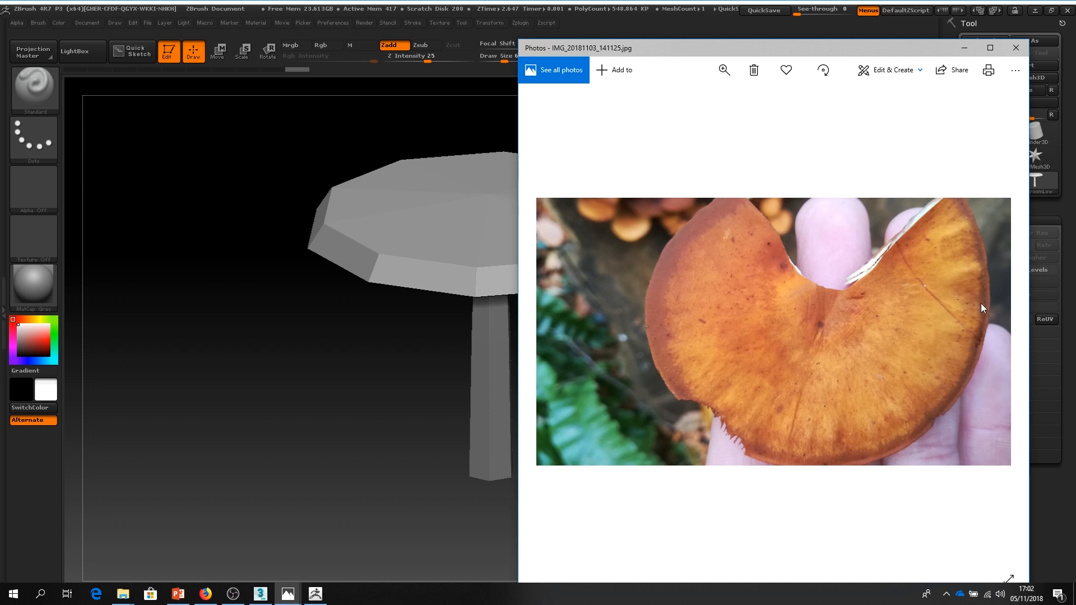
Step: Sculpt into the cap surface, roughen its rim and carve gills beneath it
{"action": "left_click", "coordinate": [1016, 47]}
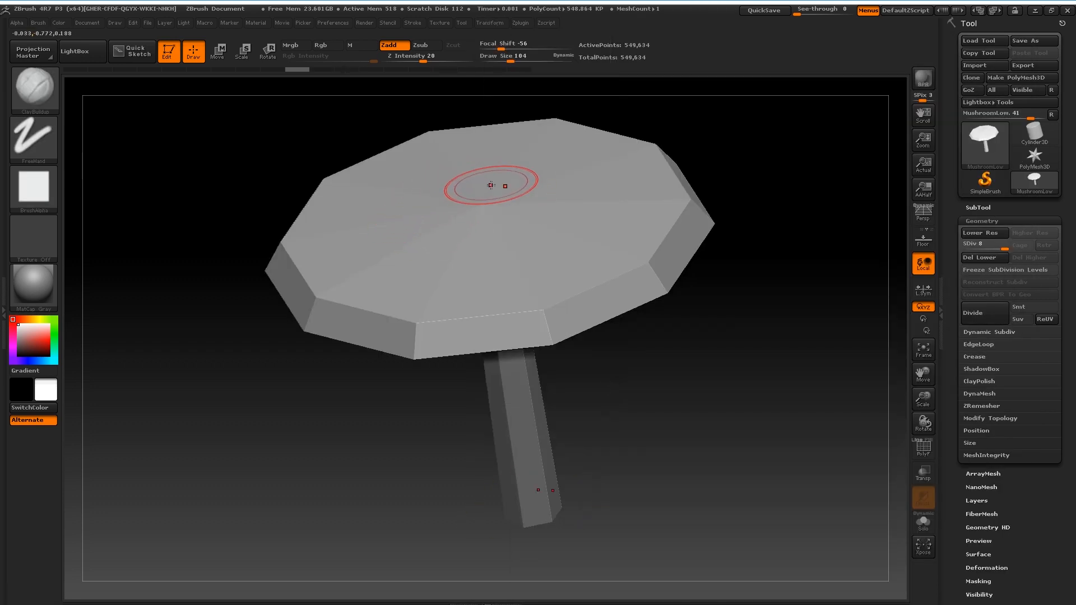
{"action": "left_click", "coordinate": [490, 22]}
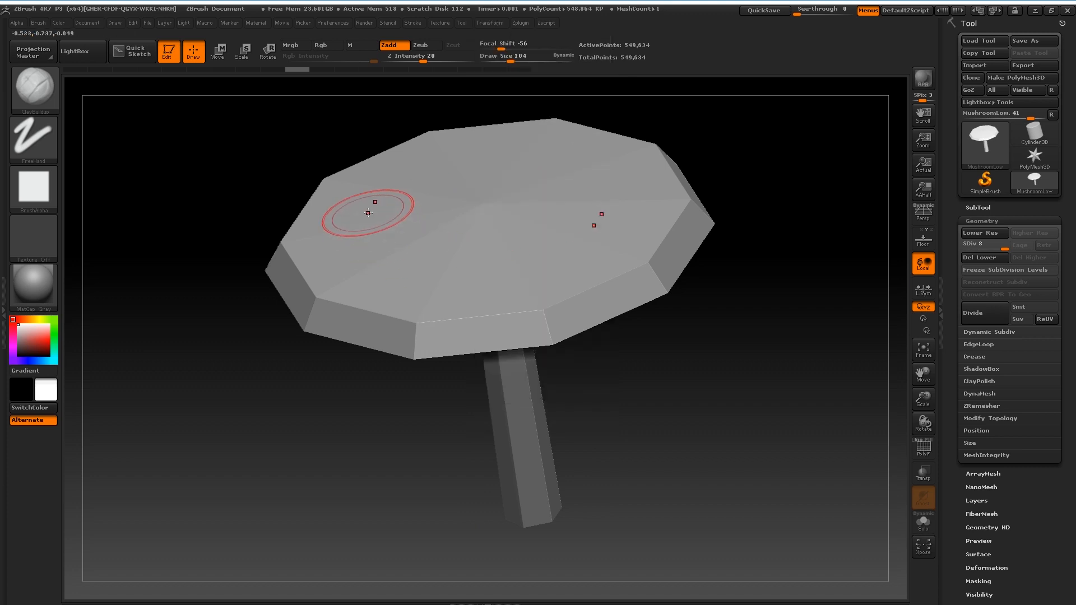
{"action": "mouse_move", "coordinate": [396, 257]}
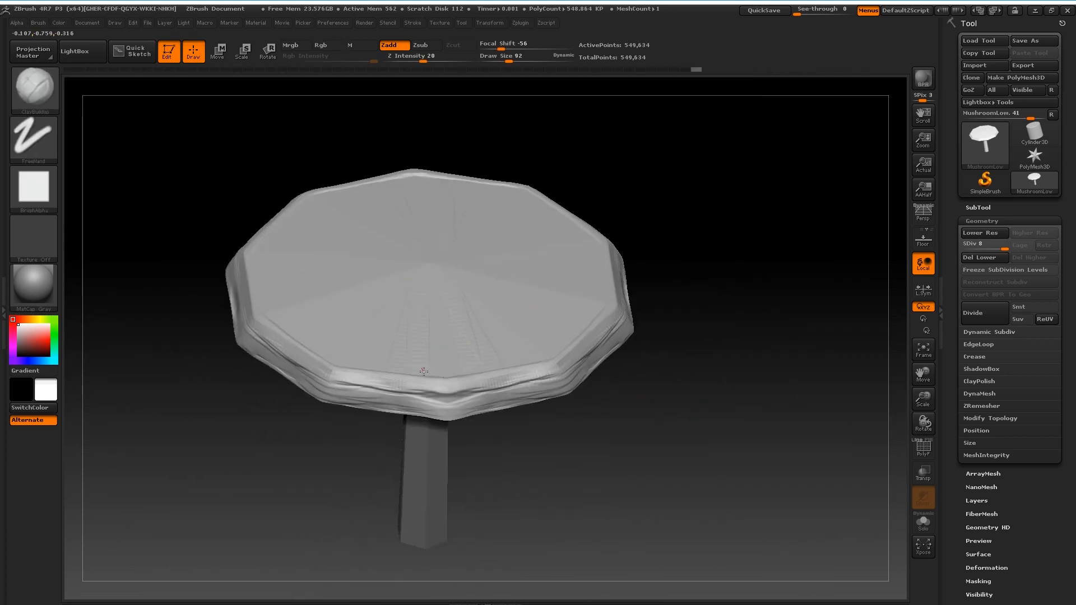
{"action": "left_click", "coordinate": [287, 594]}
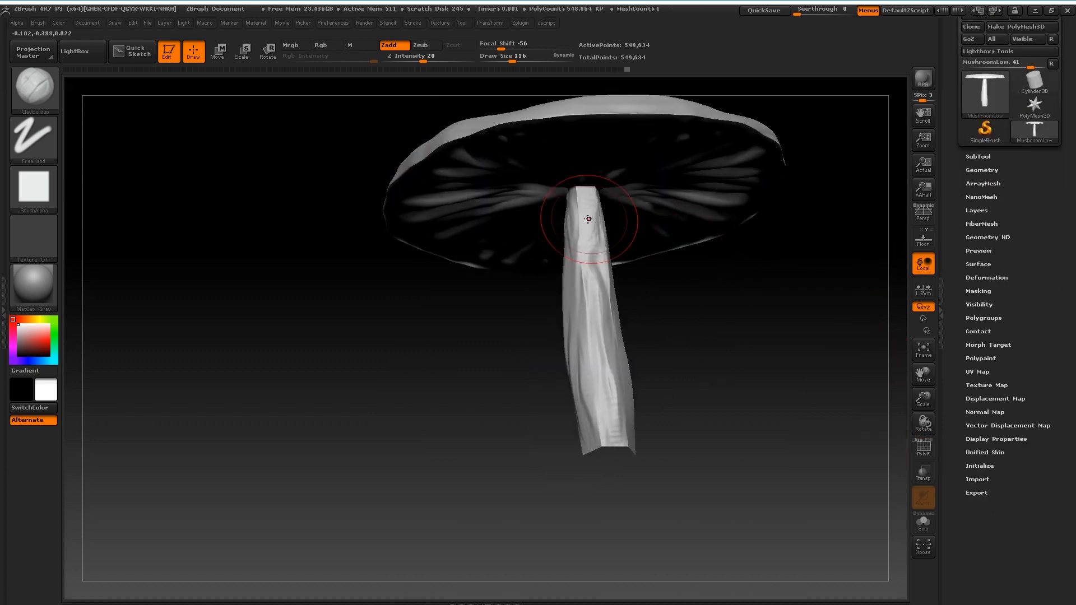
{"action": "left_click", "coordinate": [343, 593]}
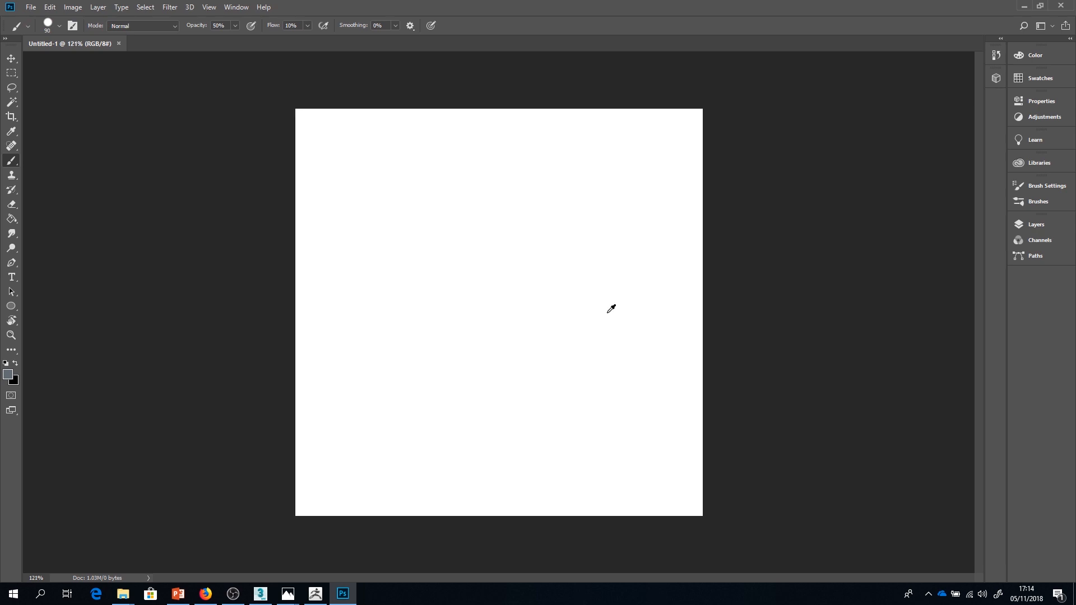
Step: Rename and resize the photo copy layer, erase its pale edges and clone over seams
{"action": "left_click", "coordinate": [1036, 225]}
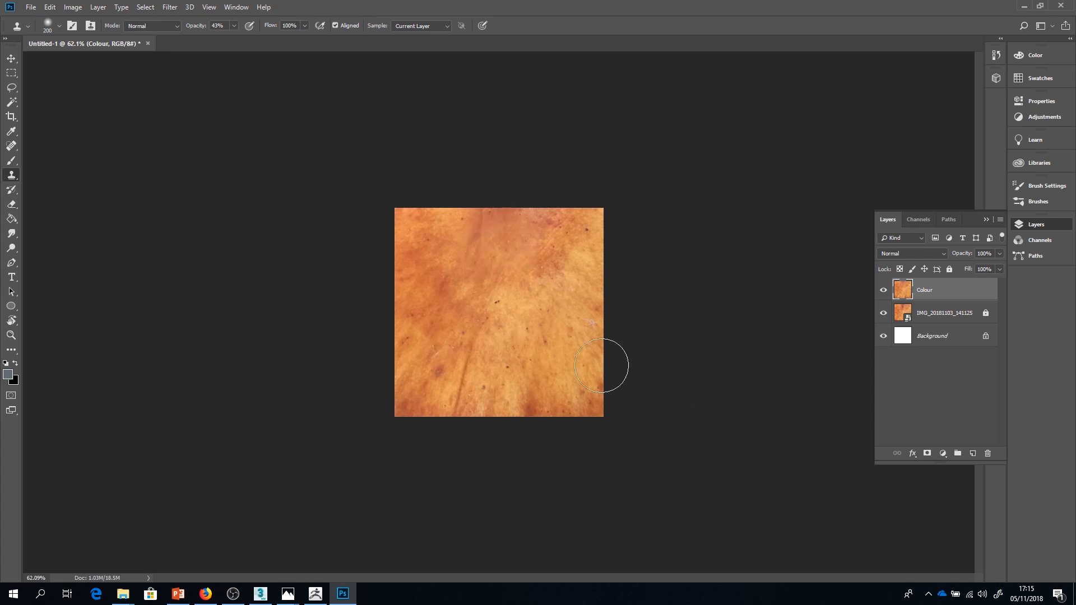
{"action": "double_click", "coordinate": [924, 289]}
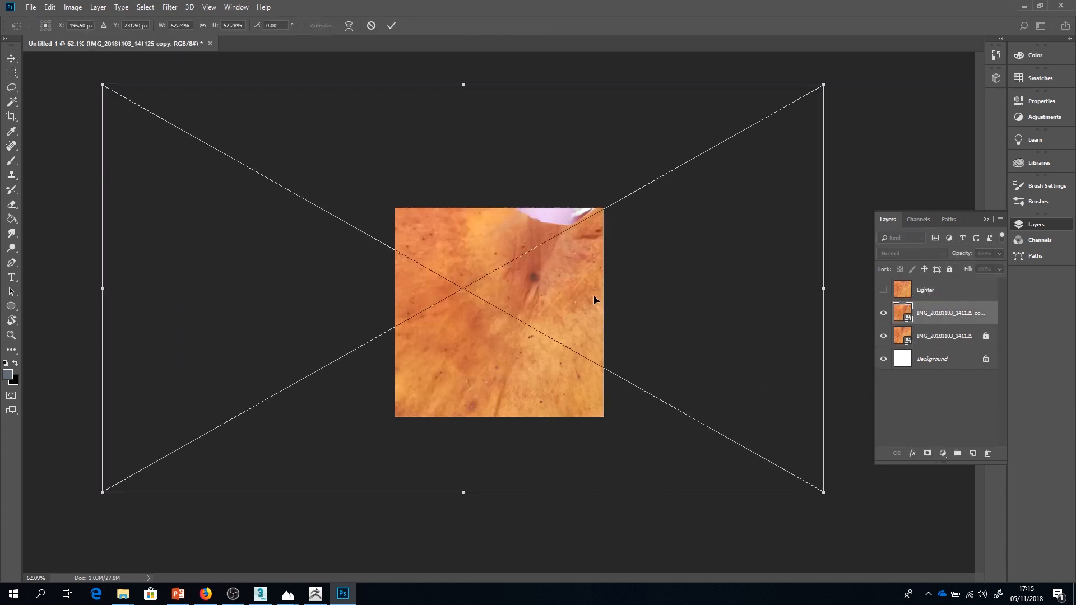
{"action": "left_click", "coordinate": [391, 25]}
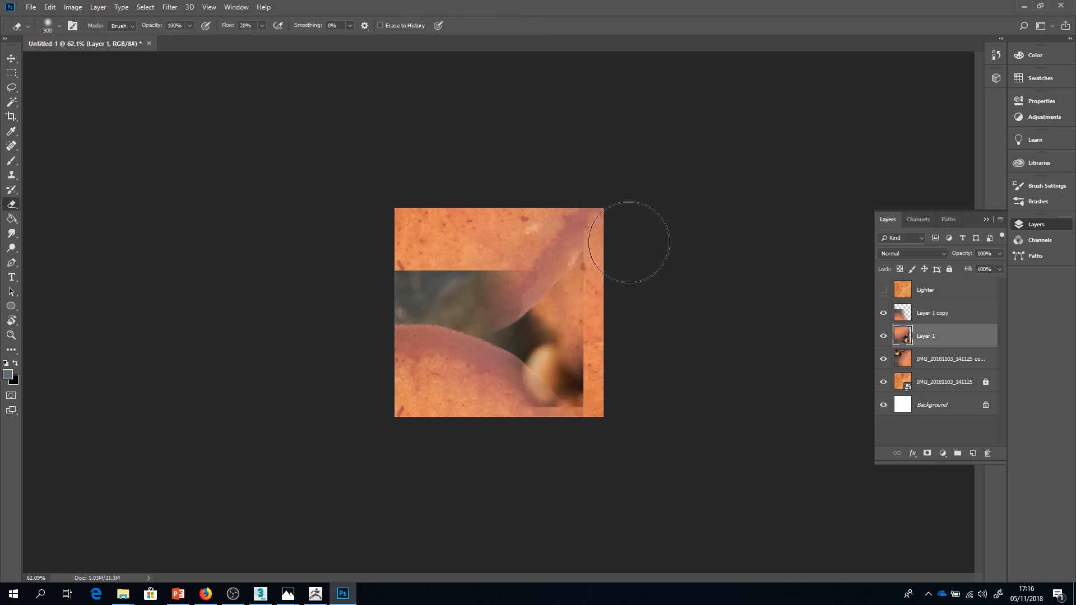
{"action": "left_click", "coordinate": [884, 313]}
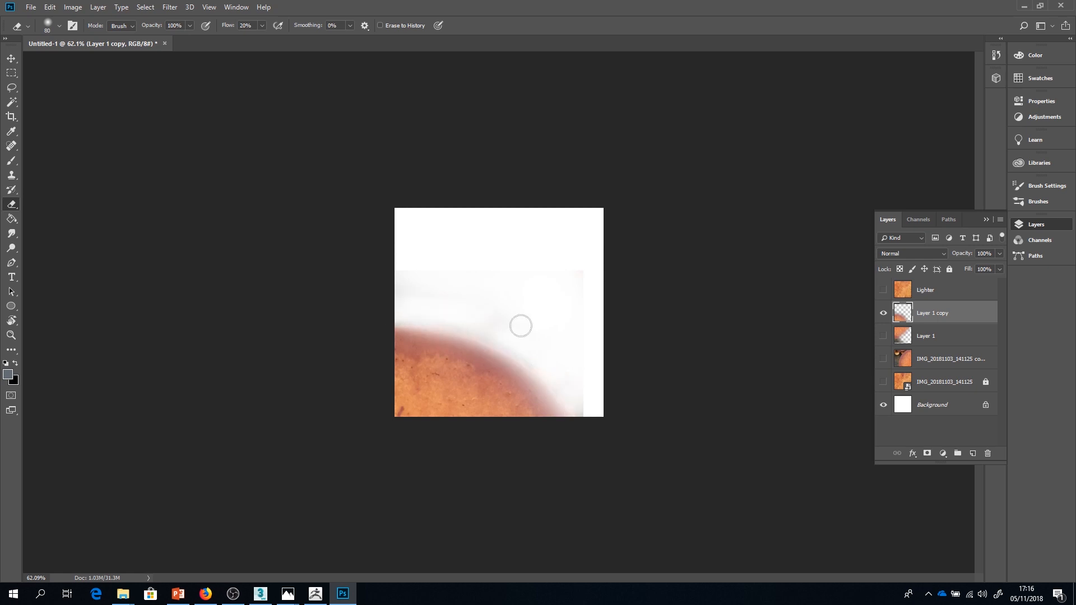
{"action": "left_click", "coordinate": [926, 336]}
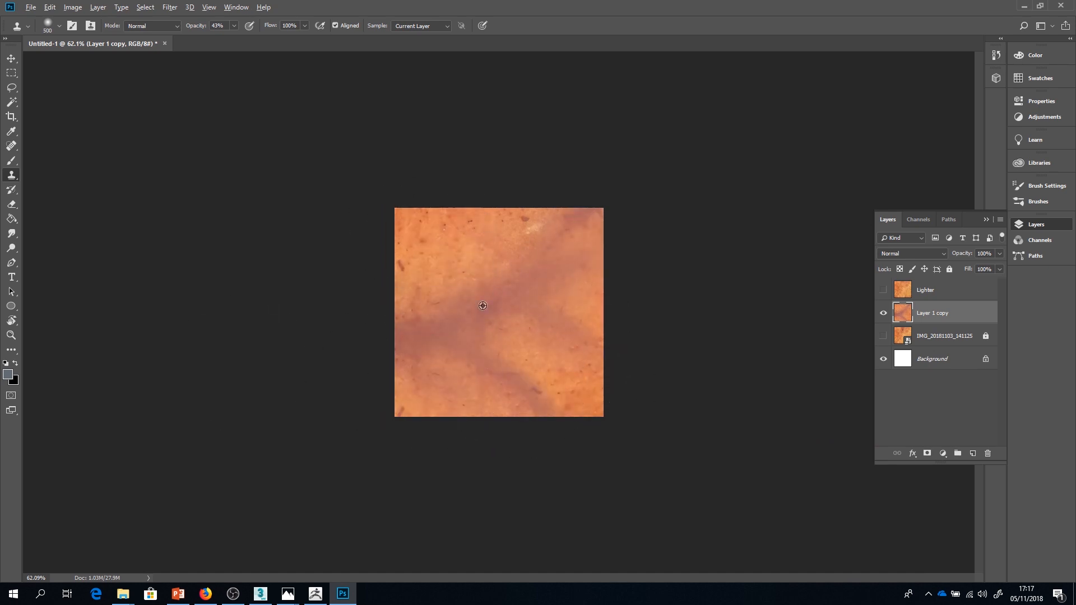
{"action": "left_click", "coordinate": [932, 289]}
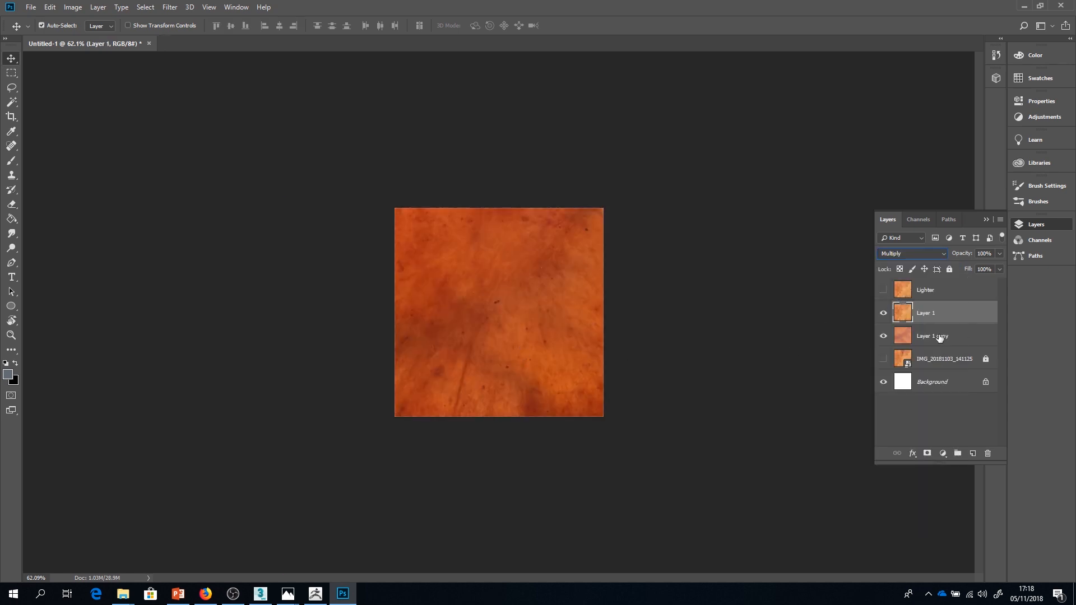
Step: Merge the visible texture layers into Layer 2 and delete the leftover source layers
{"action": "left_click", "coordinate": [72, 7]}
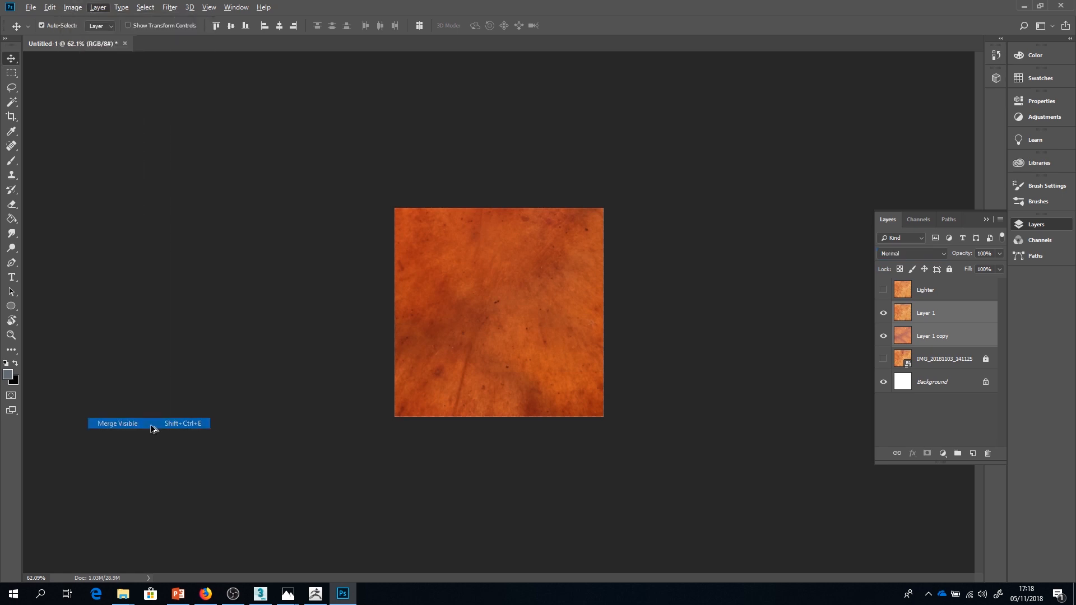
{"action": "left_click", "coordinate": [116, 423]}
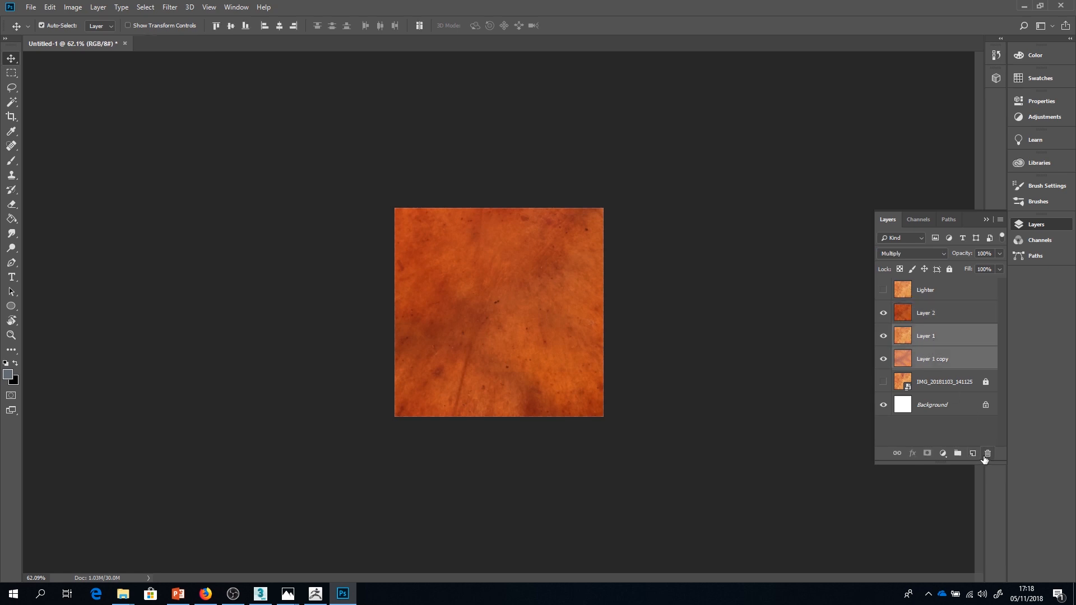
{"action": "left_click", "coordinate": [987, 453]}
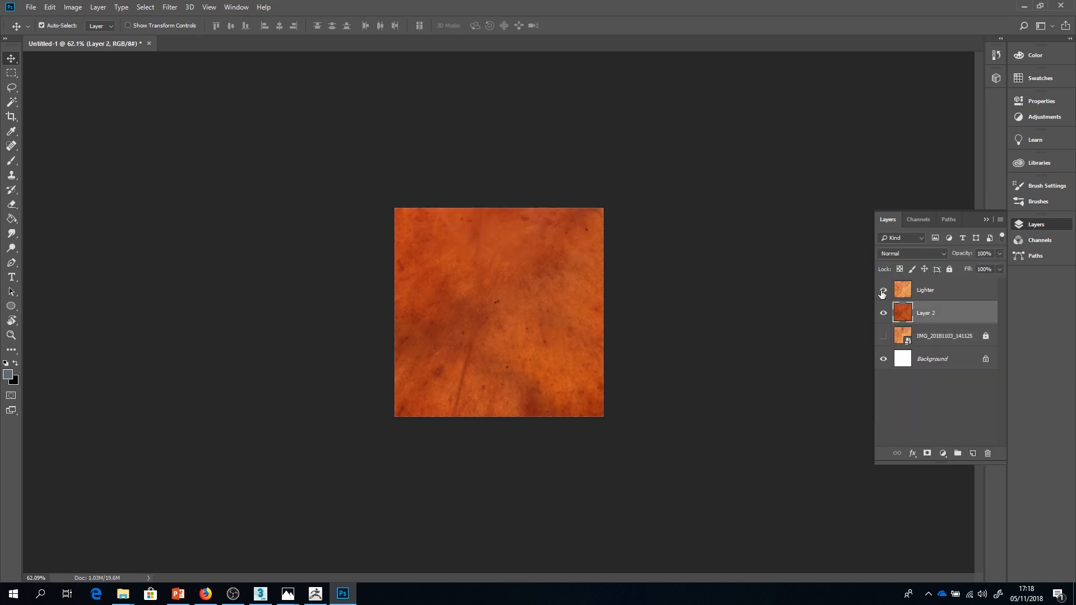
{"action": "left_click", "coordinate": [883, 290]}
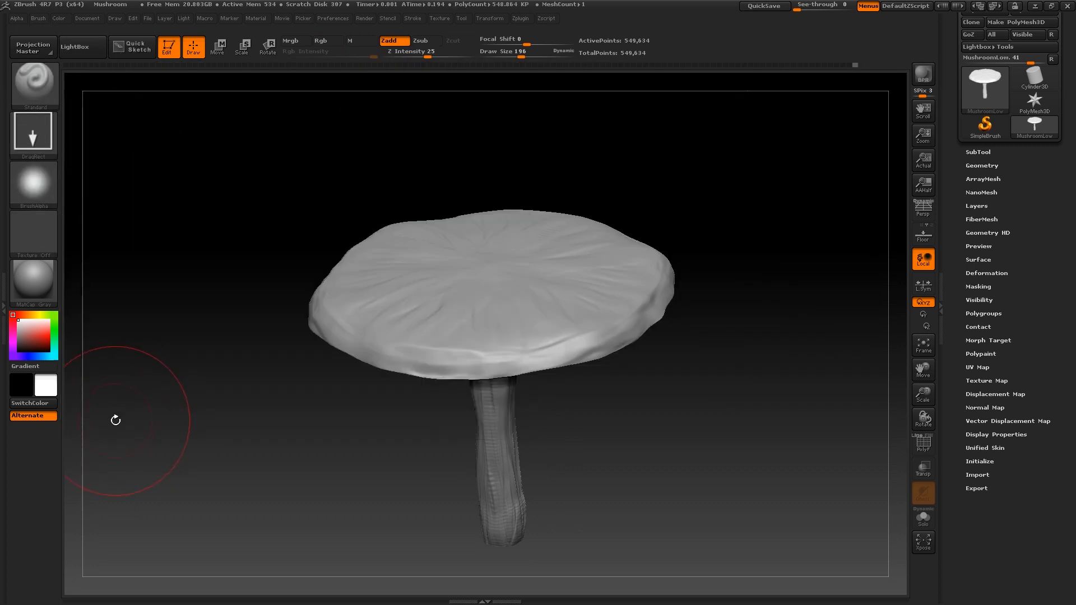
{"action": "mouse_move", "coordinate": [33, 240]}
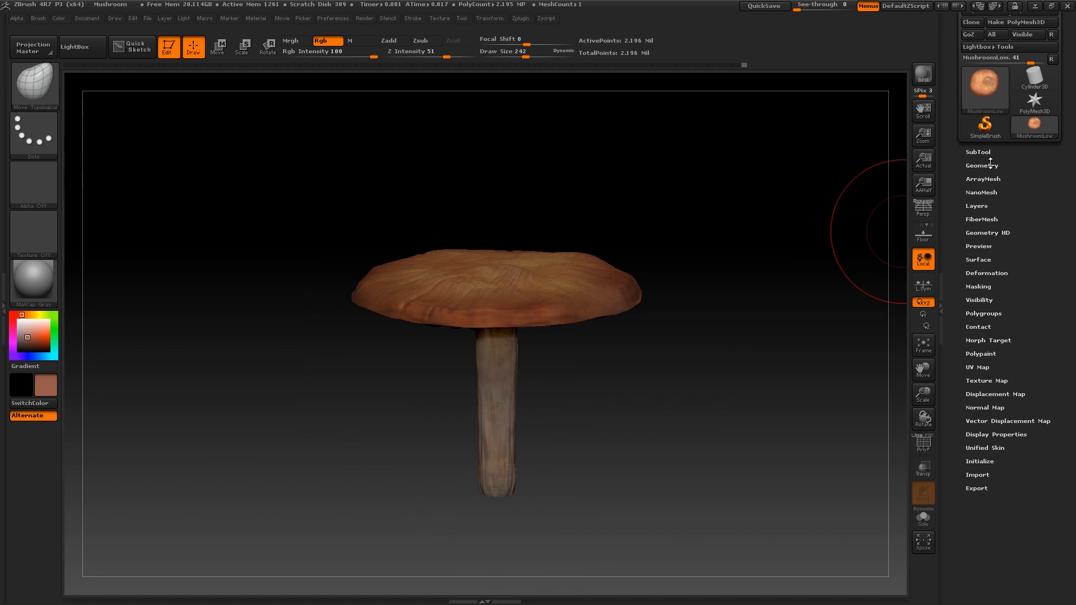
Step: Save the project as Mushroom and export the polypaint texture as a diffuse PSD
{"action": "left_click", "coordinate": [764, 6]}
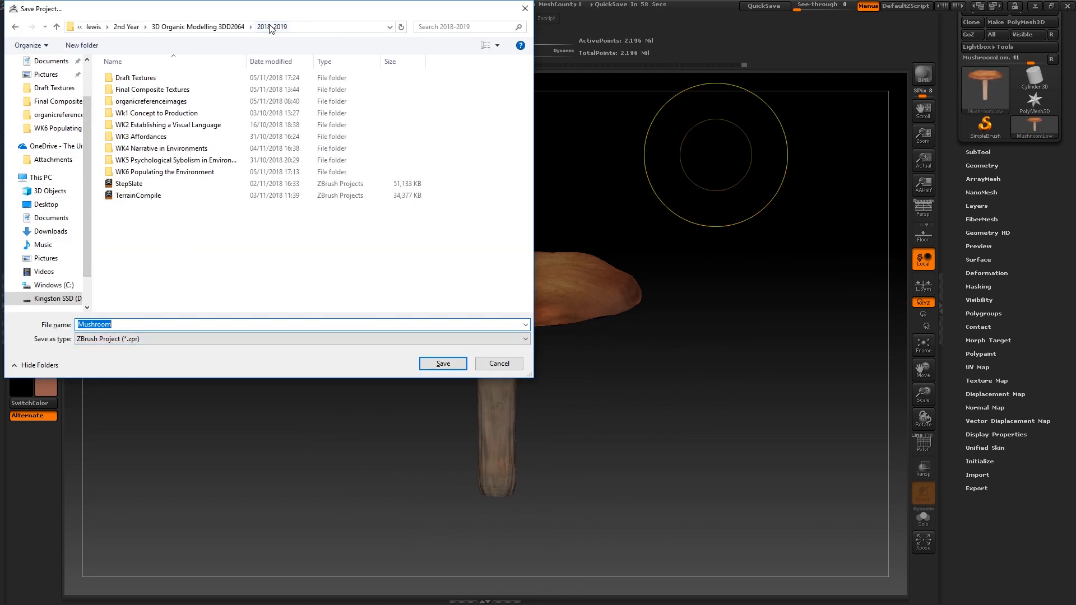
{"action": "left_click", "coordinate": [442, 363]}
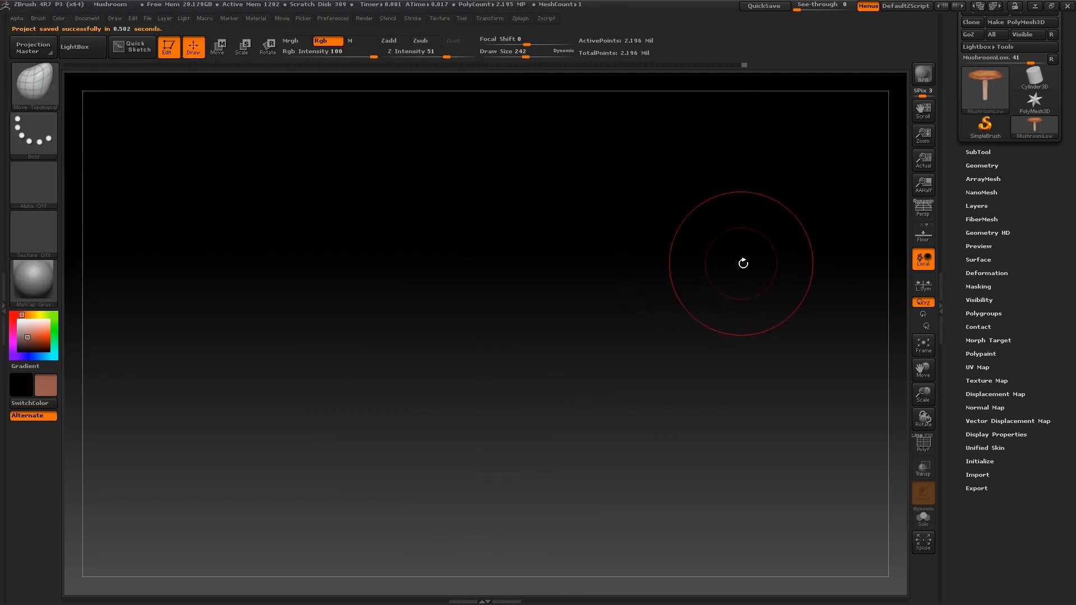
{"action": "left_click", "coordinate": [980, 367]}
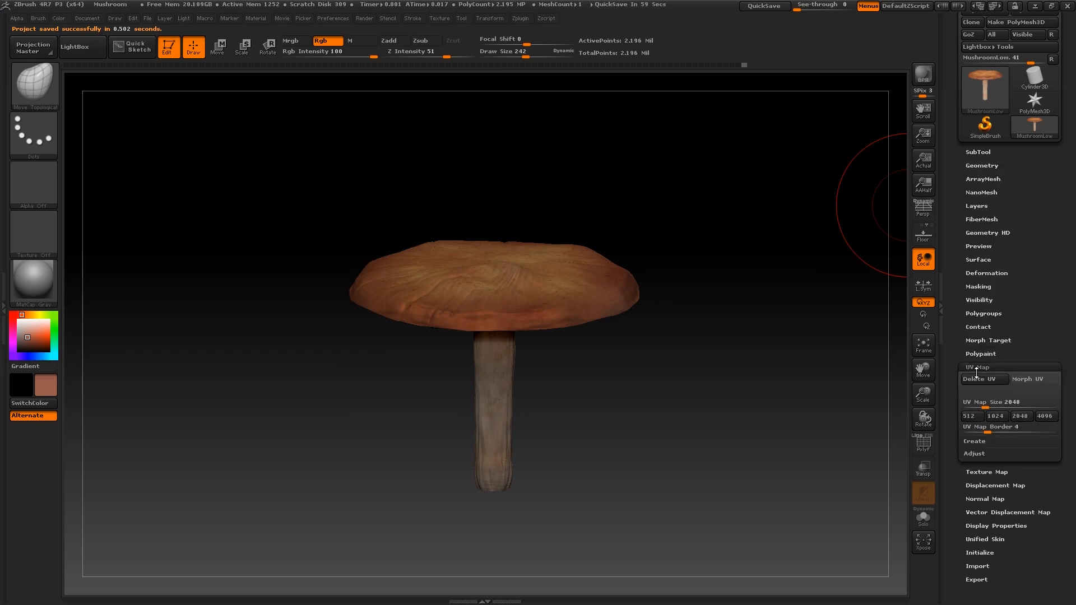
{"action": "left_click", "coordinate": [987, 471]}
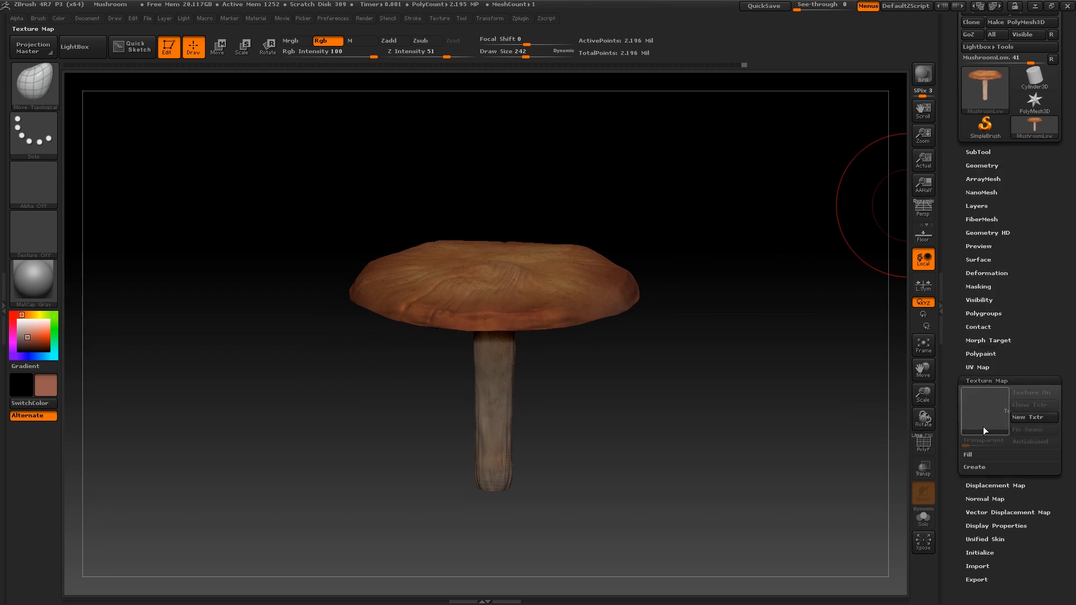
{"action": "left_click", "coordinate": [1031, 417]}
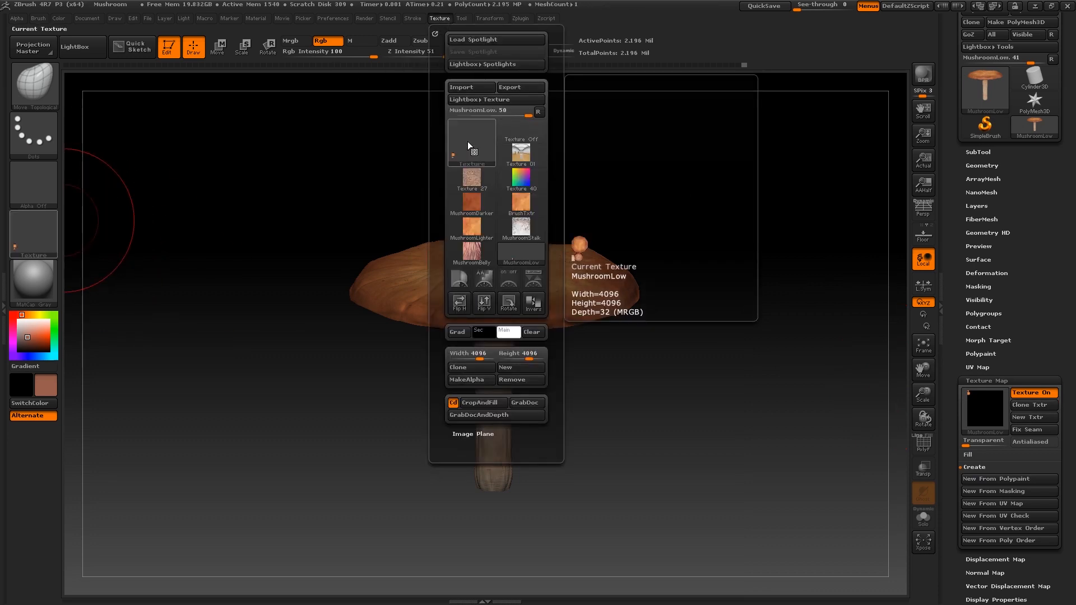
{"action": "left_click", "coordinate": [519, 88]}
{"action": "type", "text": "MushrooDiffuse"}
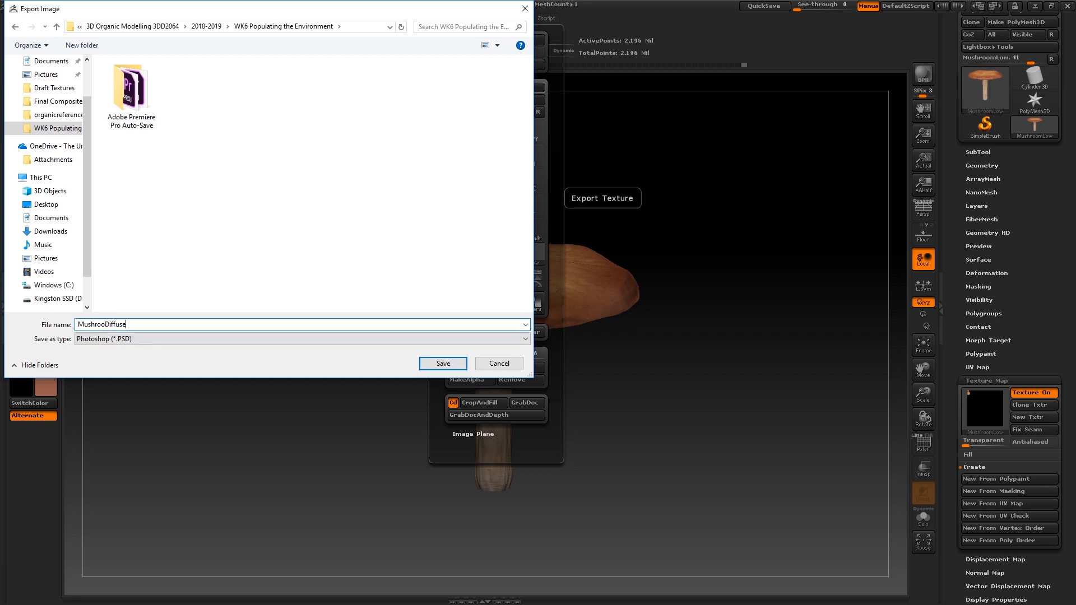
{"action": "left_click", "coordinate": [442, 363]}
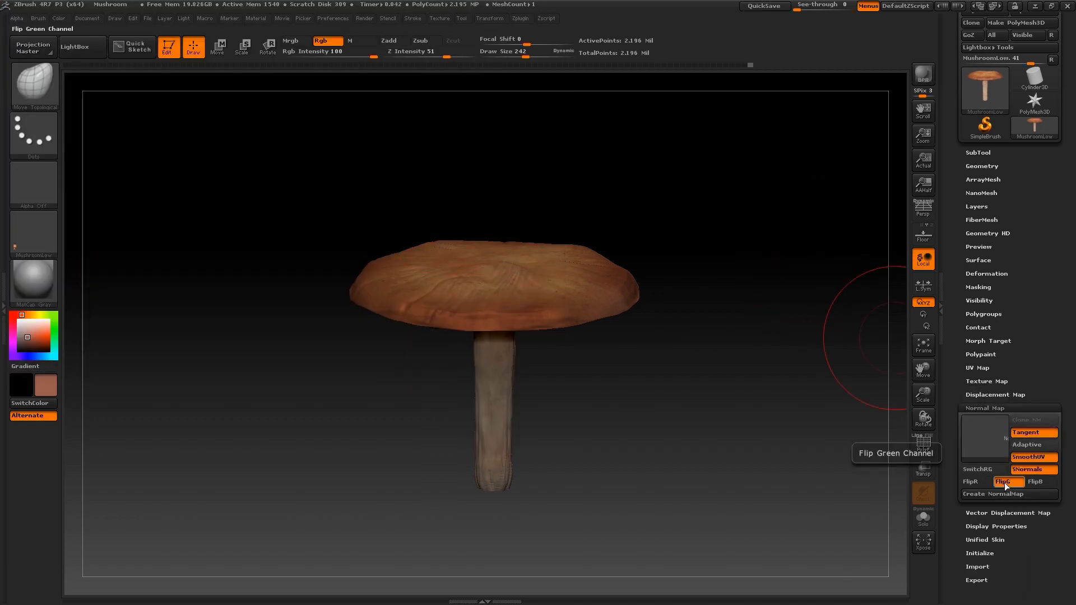
Step: Create a FlipG normal map from the lowest subdivision, clone it and export it
{"action": "left_click", "coordinate": [982, 165]}
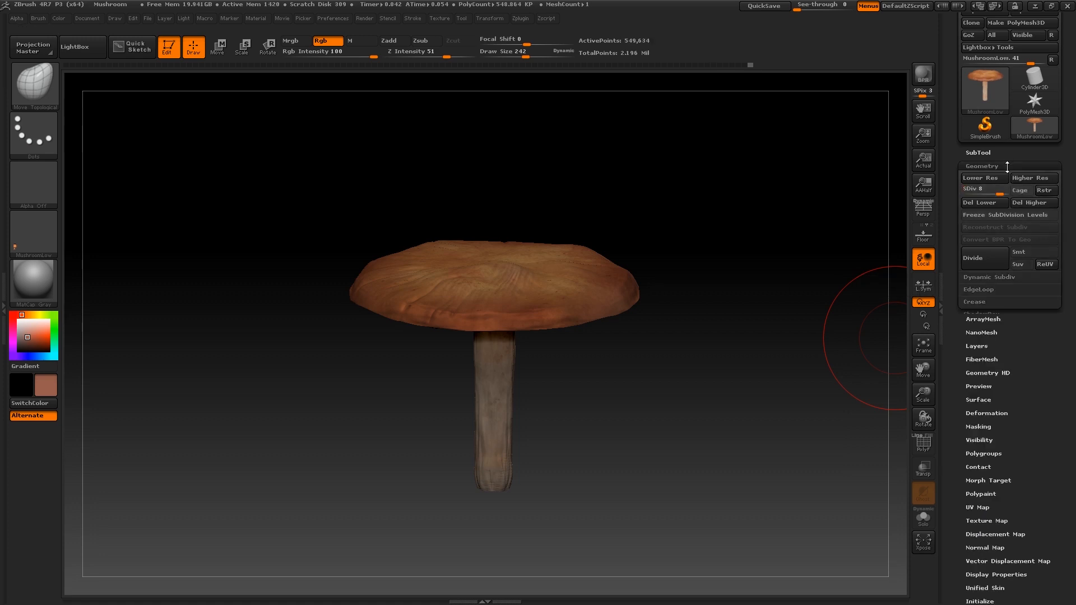
{"action": "left_click", "coordinate": [1008, 495]}
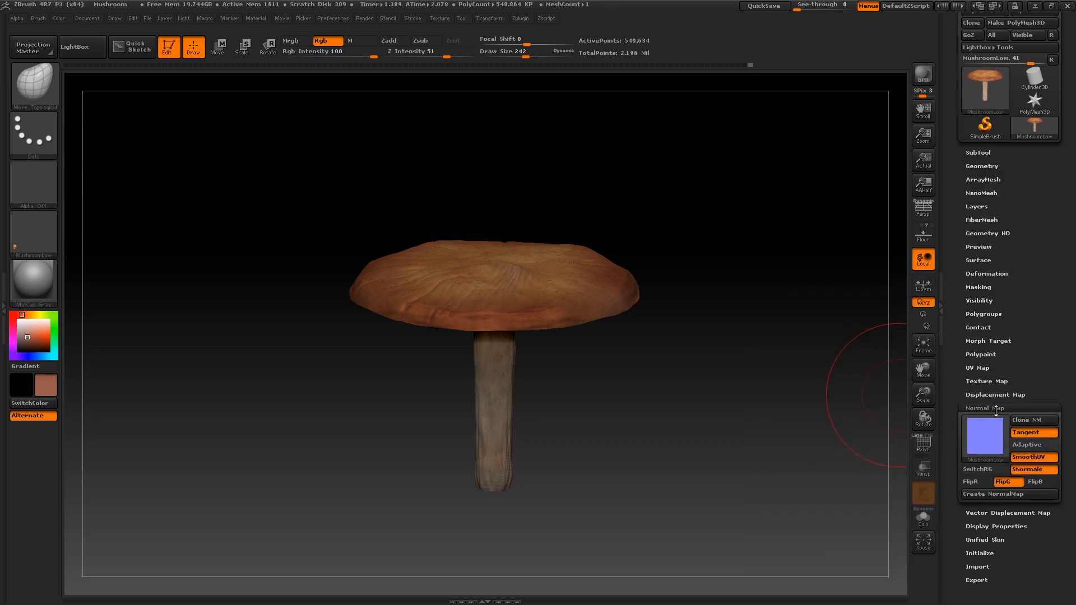
{"action": "left_click", "coordinate": [438, 19]}
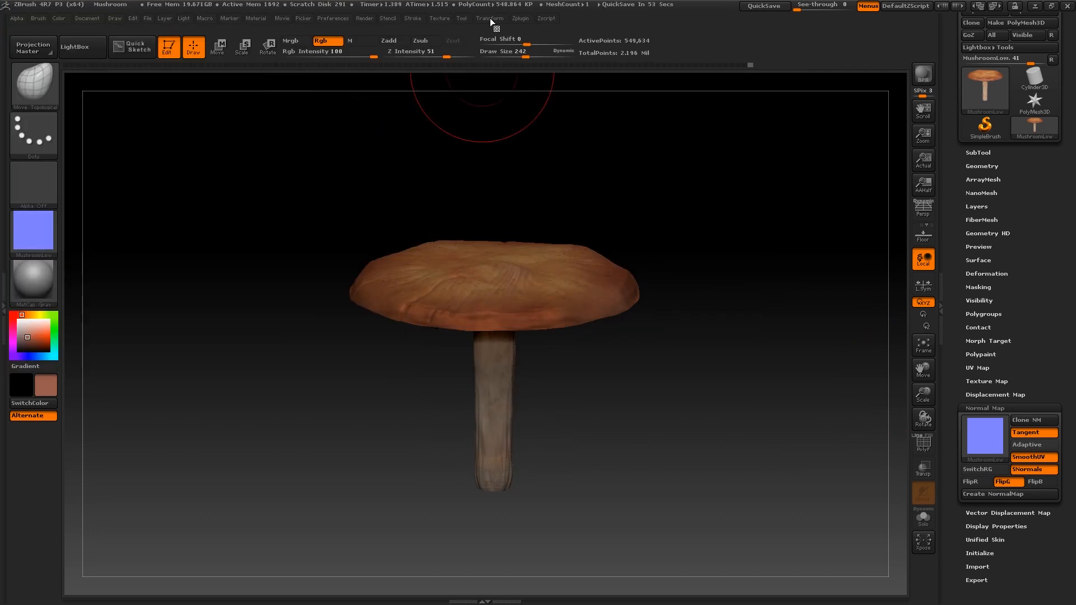
{"action": "left_click", "coordinate": [438, 18]}
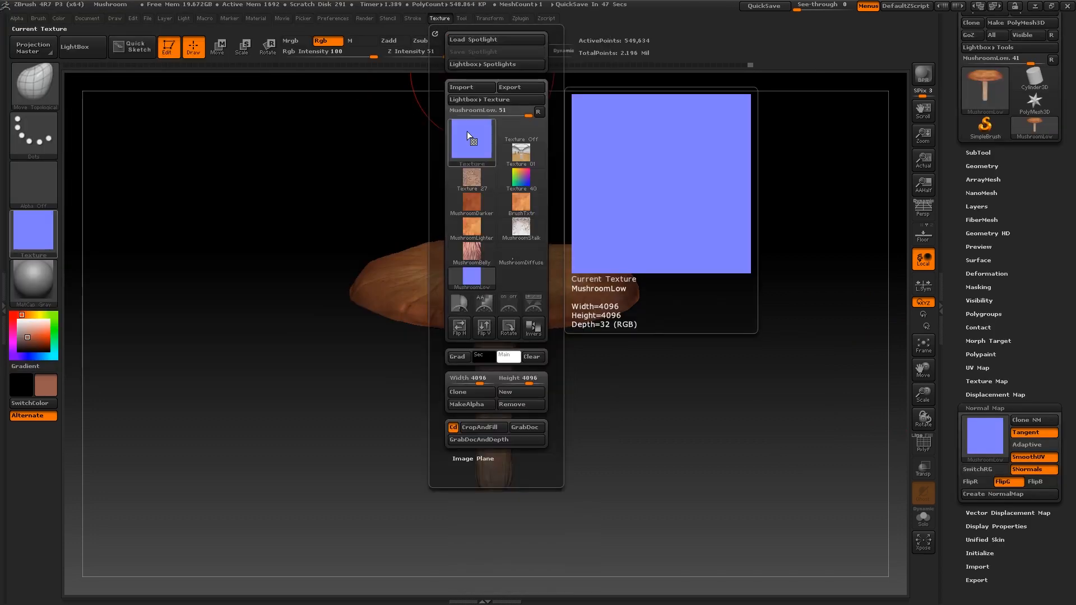
{"action": "left_click", "coordinate": [342, 594]}
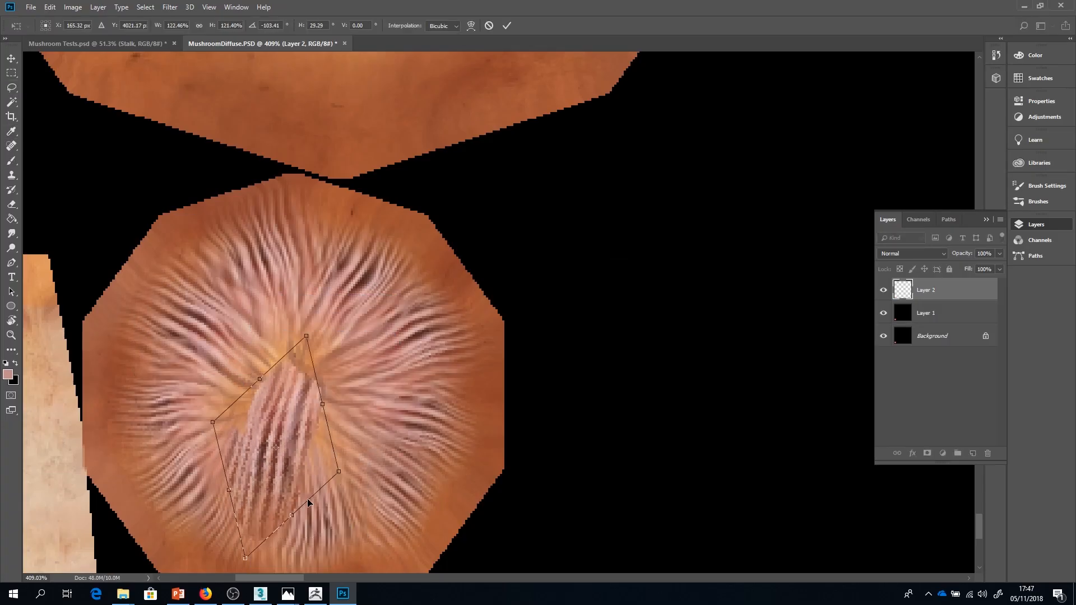
Step: Commit the scaled, rotated gill layer over the cap's underside island
{"action": "left_click", "coordinate": [259, 594]}
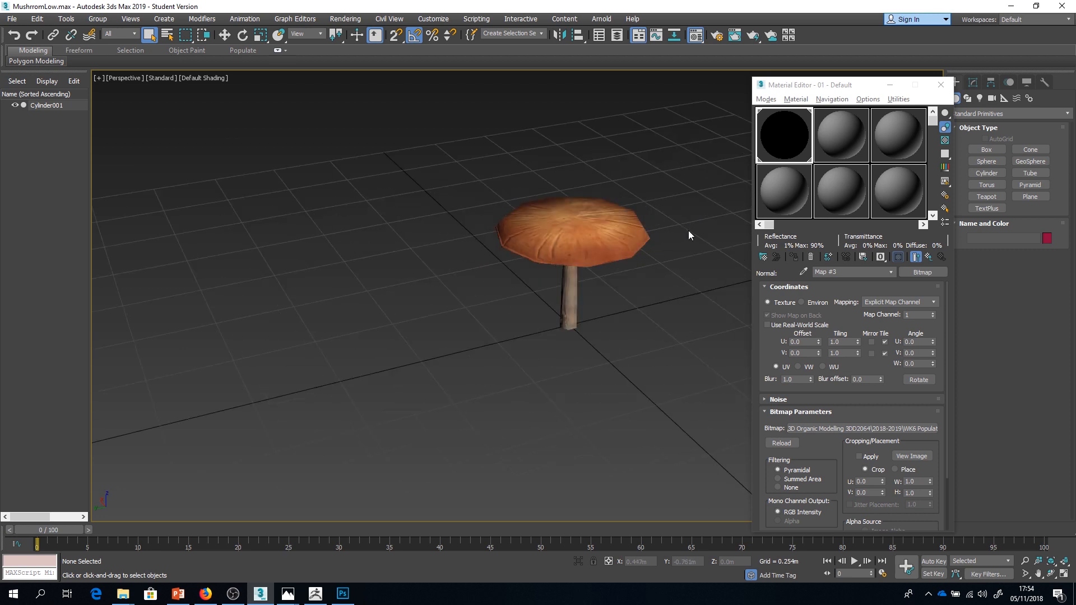
{"action": "mouse_move", "coordinate": [690, 225]}
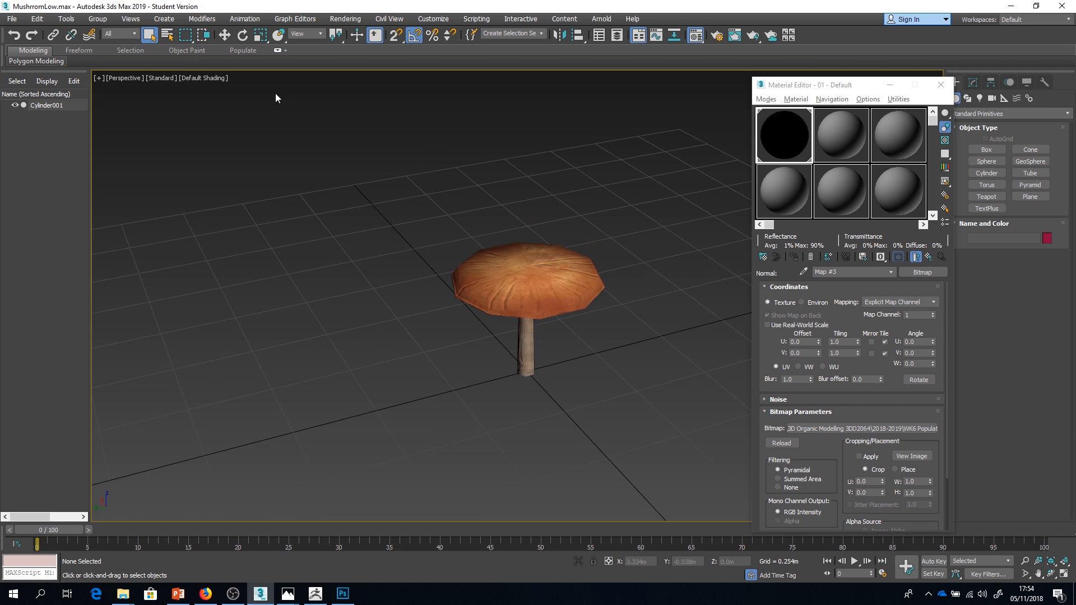
{"action": "mouse_move", "coordinate": [336, 97]}
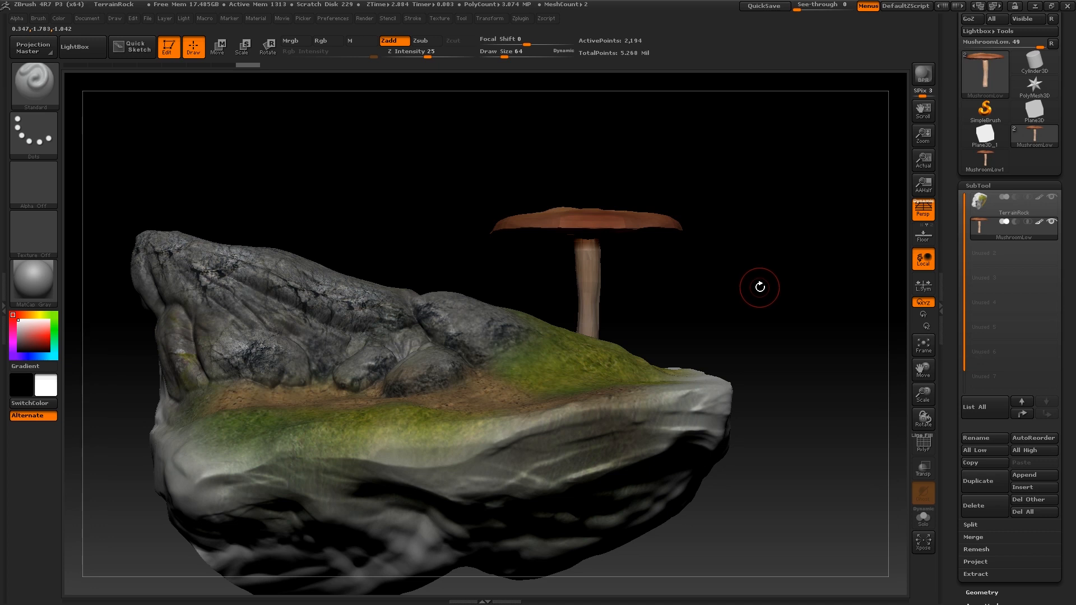
{"action": "mouse_move", "coordinate": [659, 253]}
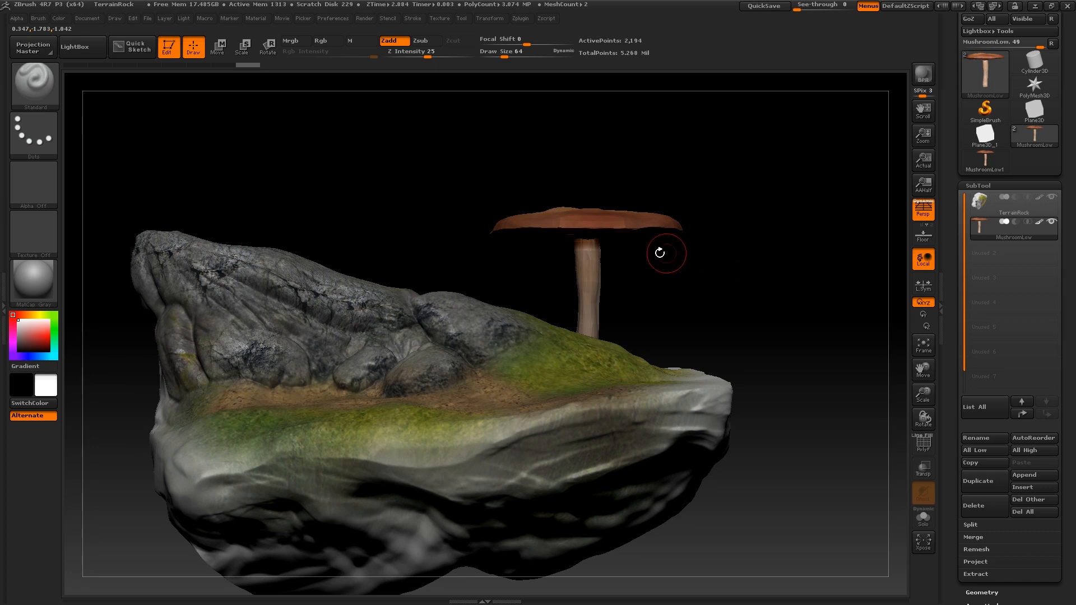
{"action": "mouse_move", "coordinate": [628, 305]}
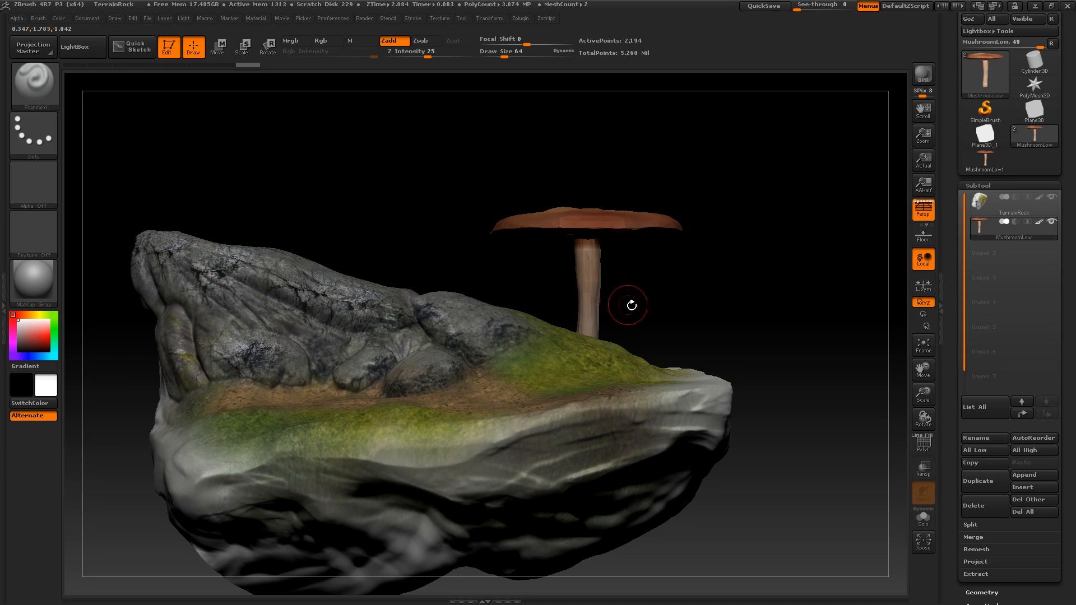
{"action": "mouse_move", "coordinate": [635, 267]}
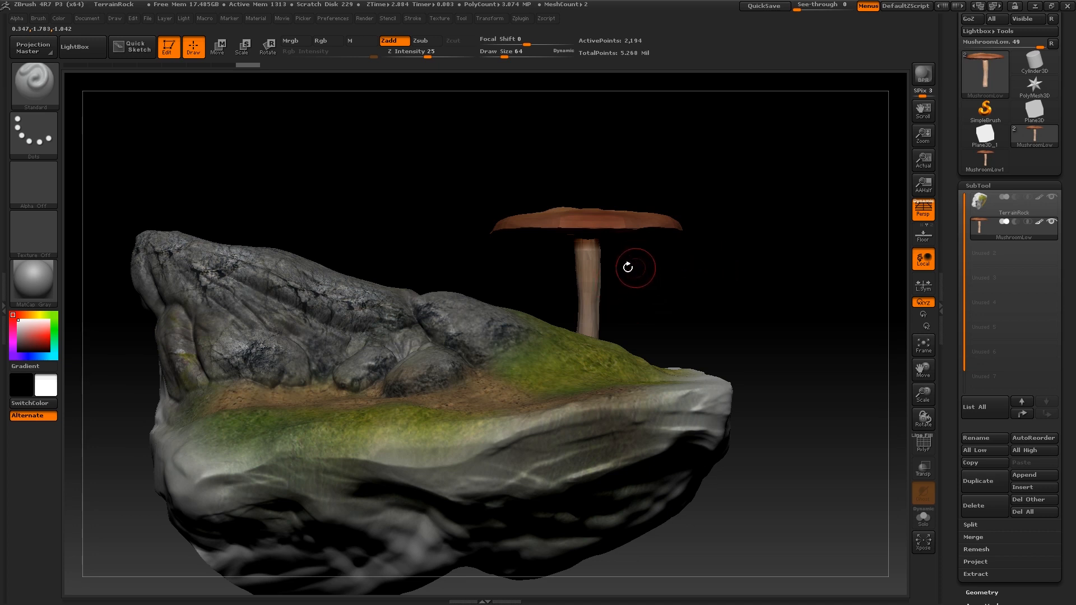
{"action": "mouse_move", "coordinate": [597, 278]}
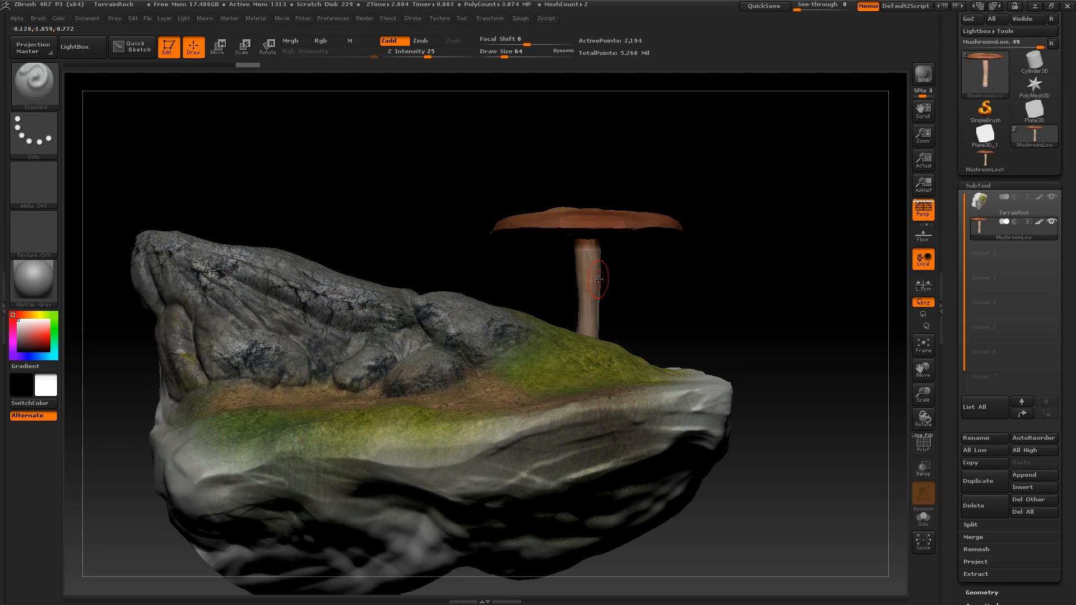
{"action": "mouse_move", "coordinate": [592, 279]}
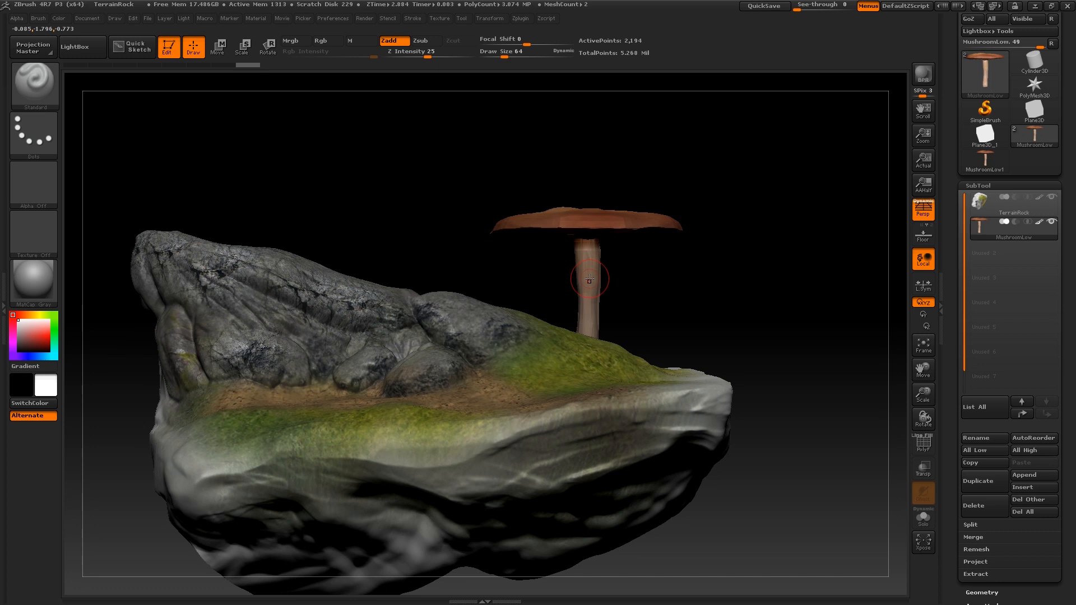
{"action": "mouse_move", "coordinate": [589, 281]}
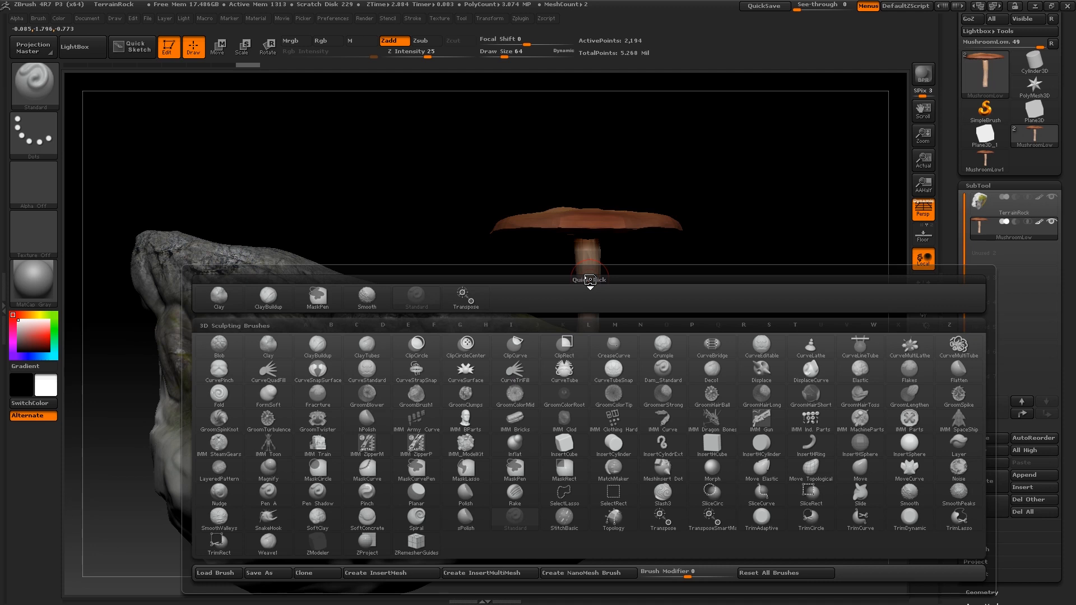
{"action": "mouse_move", "coordinate": [590, 282]}
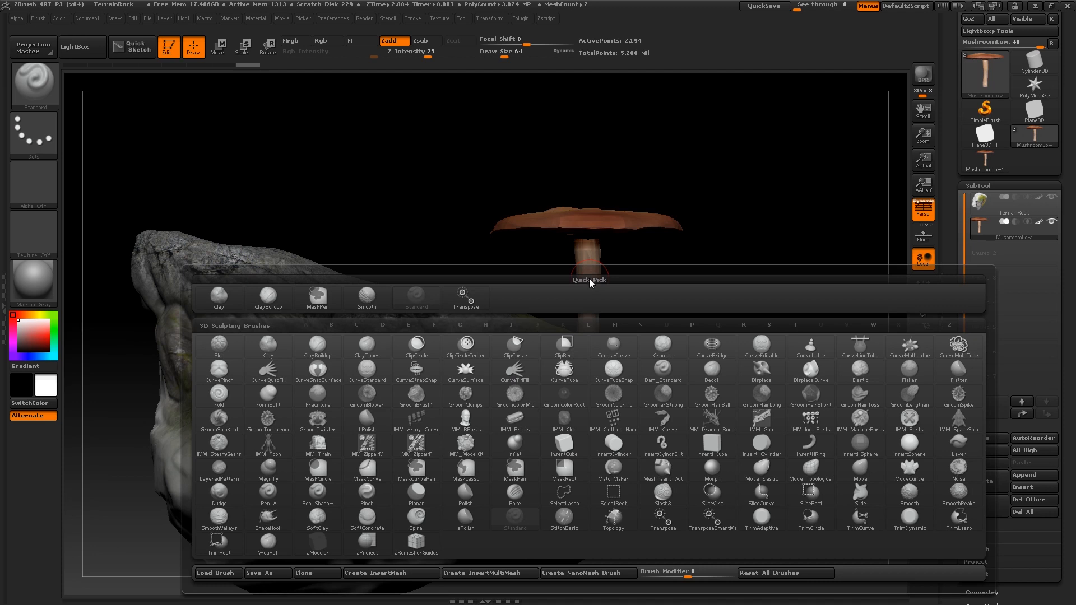
{"action": "mouse_move", "coordinate": [496, 593]}
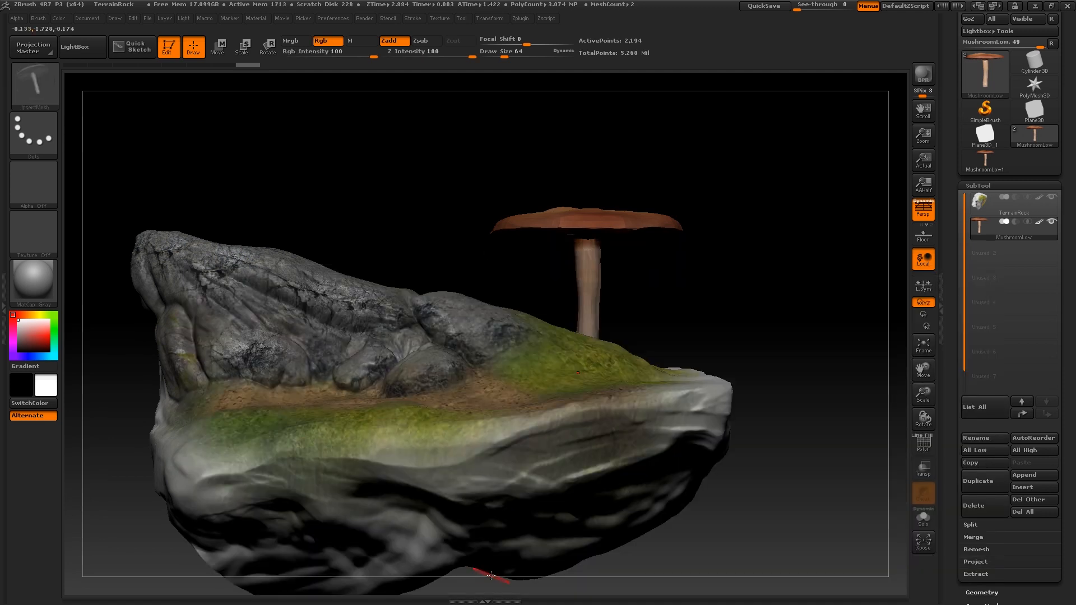
{"action": "mouse_move", "coordinate": [34, 86]}
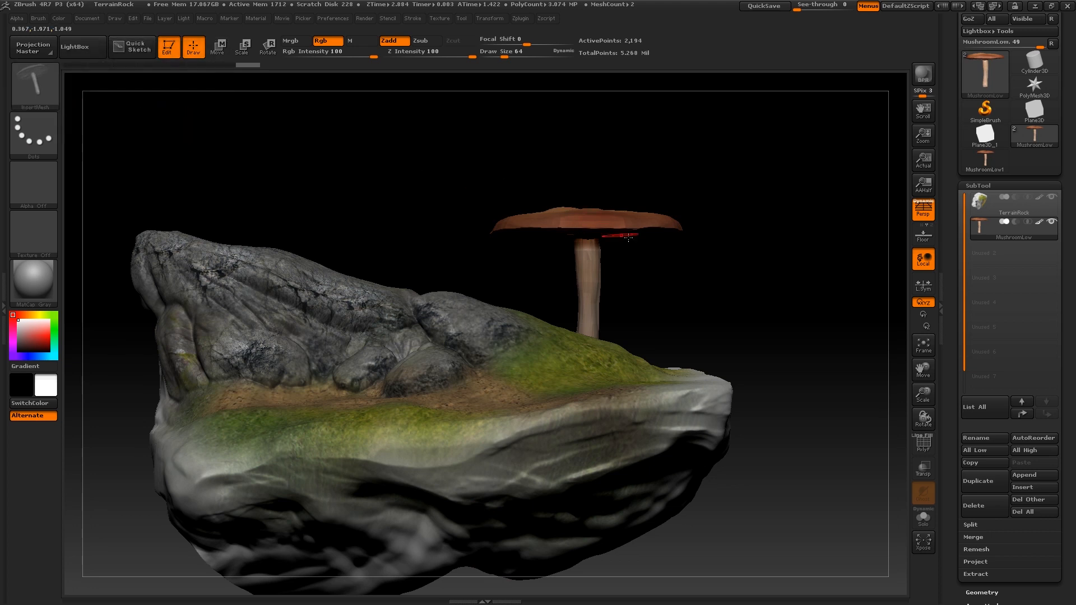
Step: Insert mushrooms of varying sizes along the rock's grassy ledge
{"action": "left_click", "coordinate": [1008, 201]}
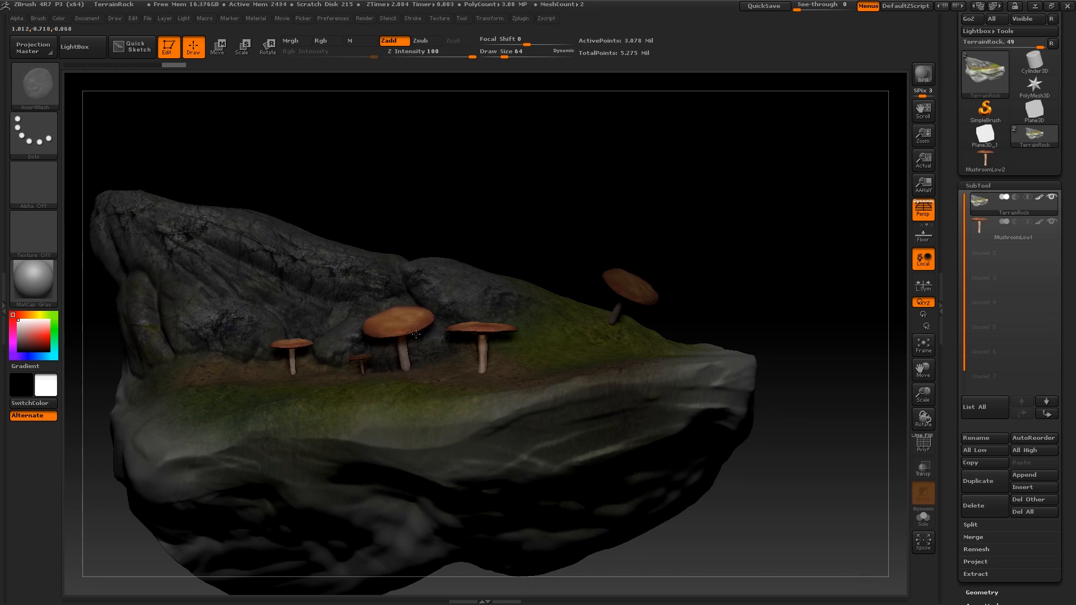
Step: Zoom in on the ledge mushrooms and switch Transpose to Scale for resizing
{"action": "left_click_drag", "start_coordinate": [412, 336], "coordinate": [470, 216]}
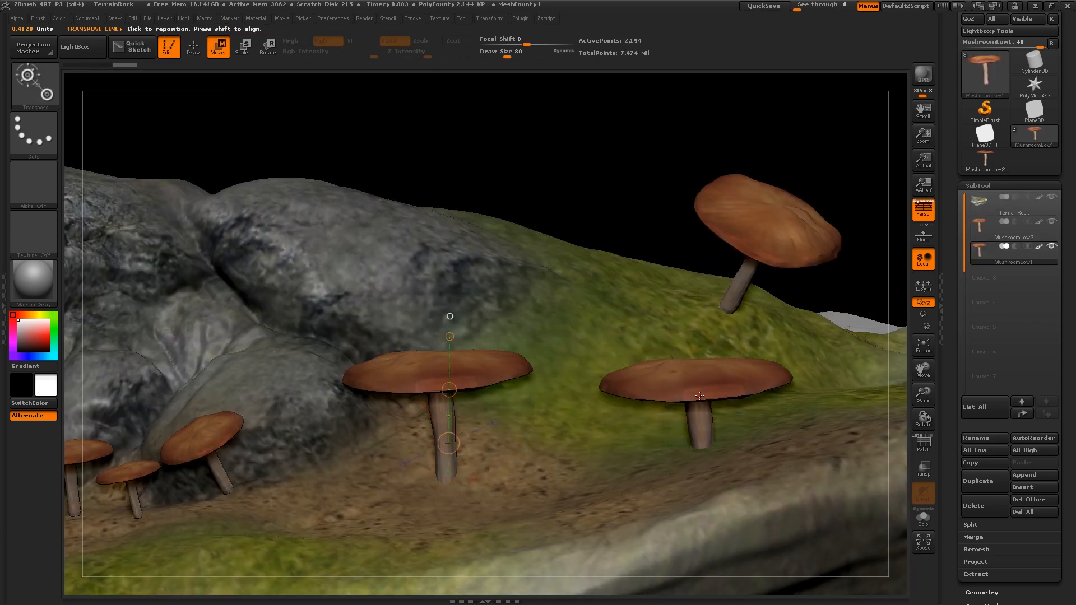
{"action": "left_click", "coordinate": [242, 46]}
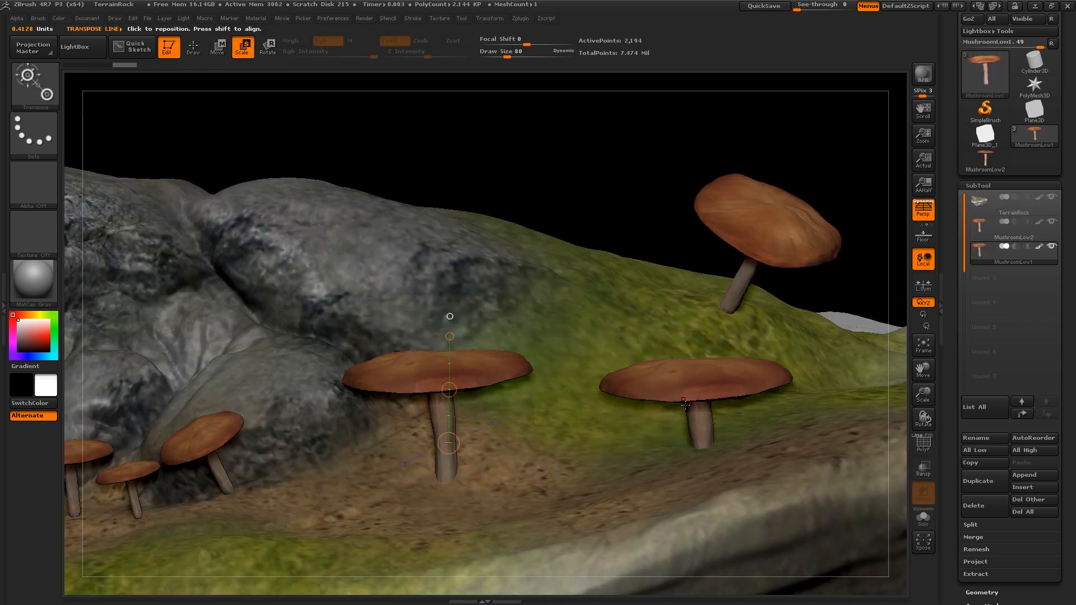